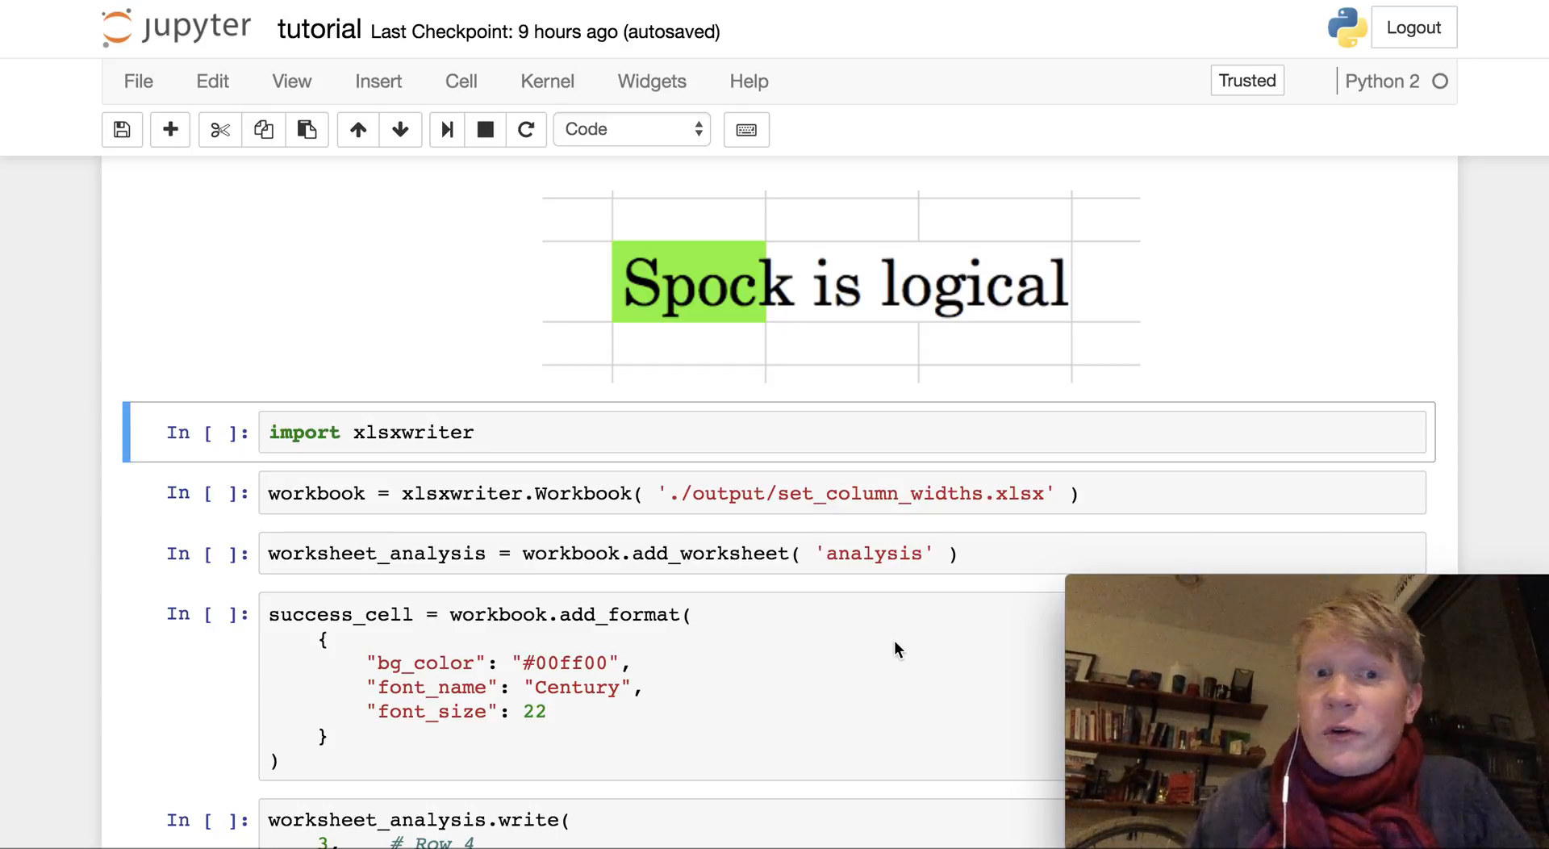
{"action": "mouse_move", "coordinate": [736, 352]}
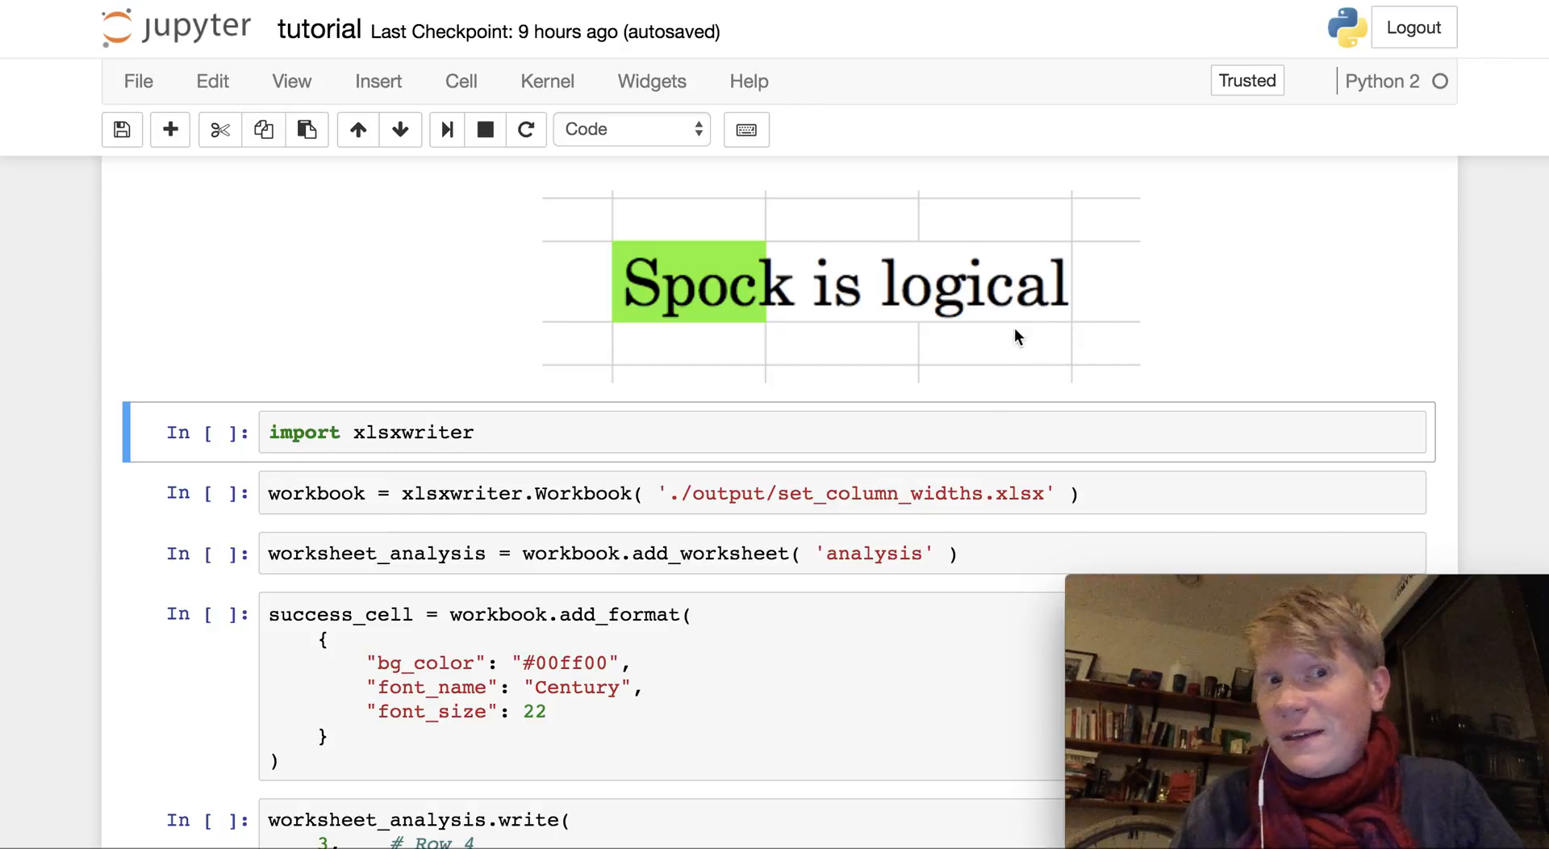
{"action": "mouse_move", "coordinate": [973, 398]}
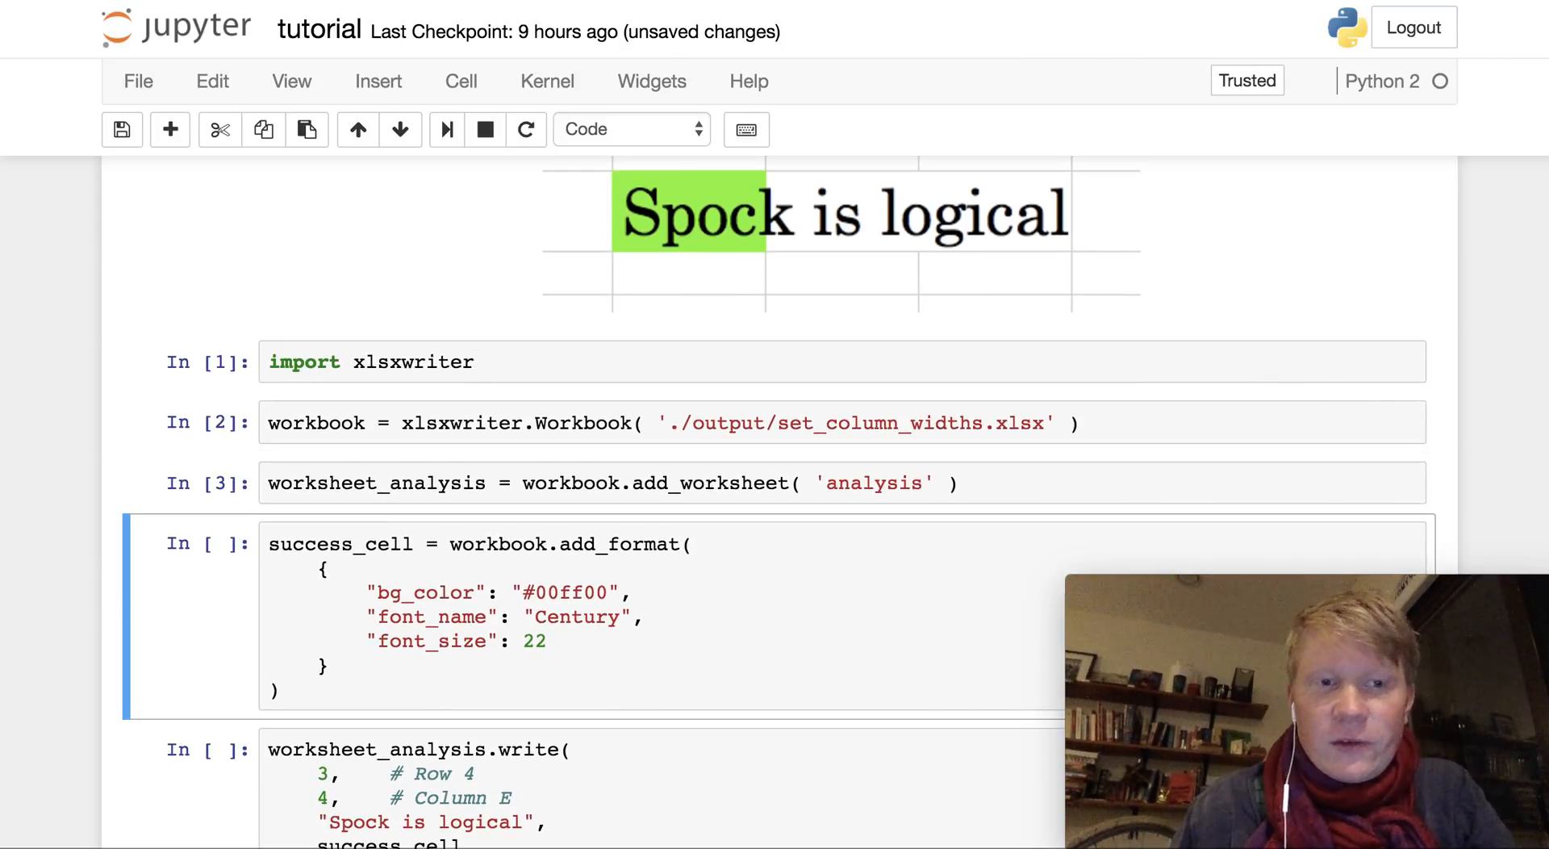
Step: Run the success_cell add_format cell and move down to the write cell
{"action": "key", "text": "Shift+Enter"}
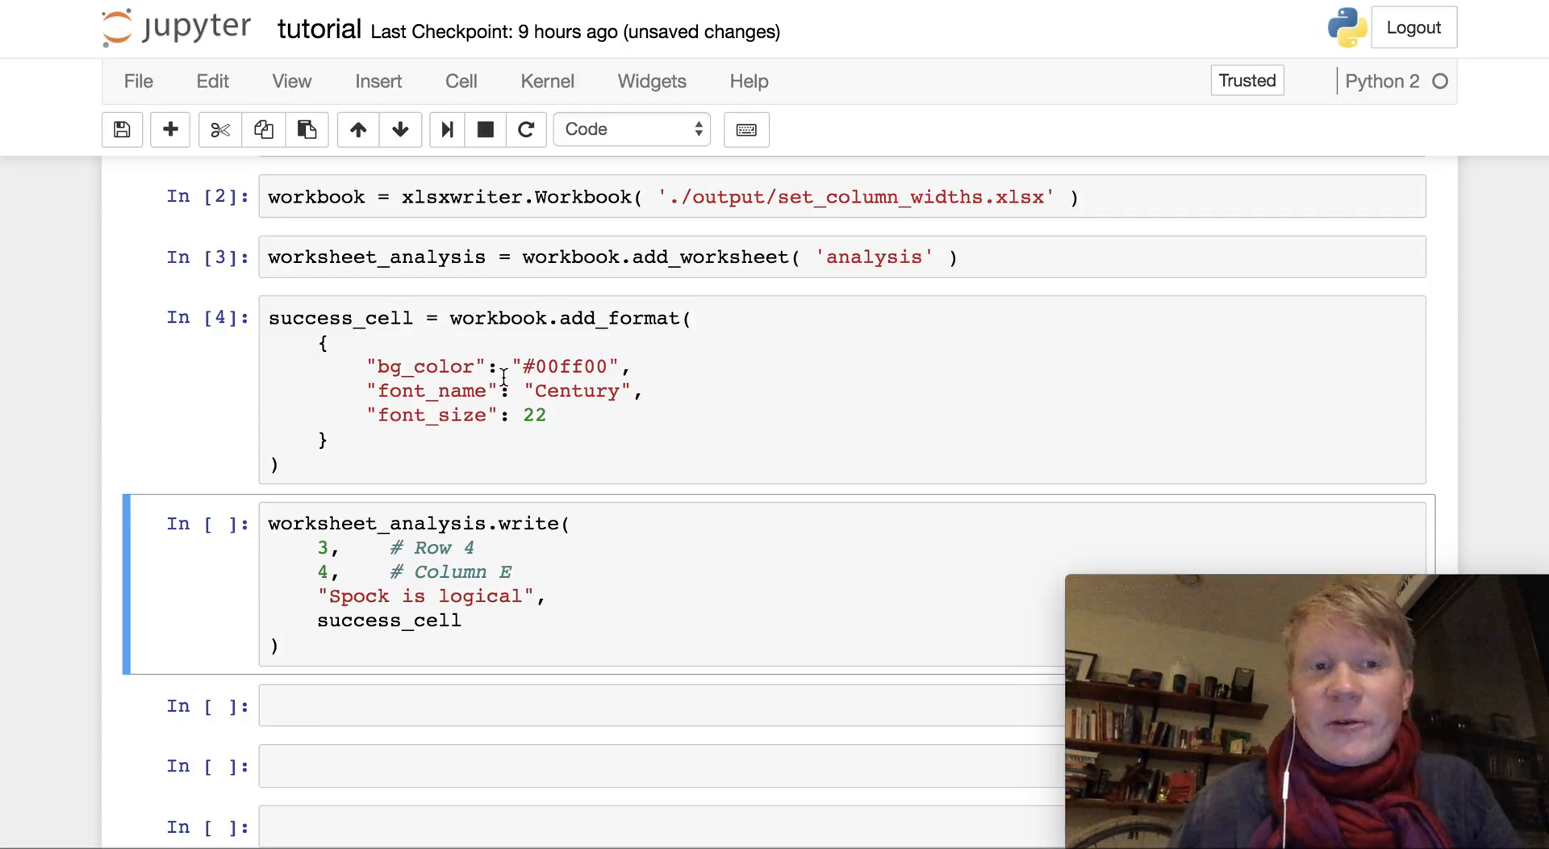
{"action": "scroll", "scroll_direction": "down", "scroll_amount": 3}
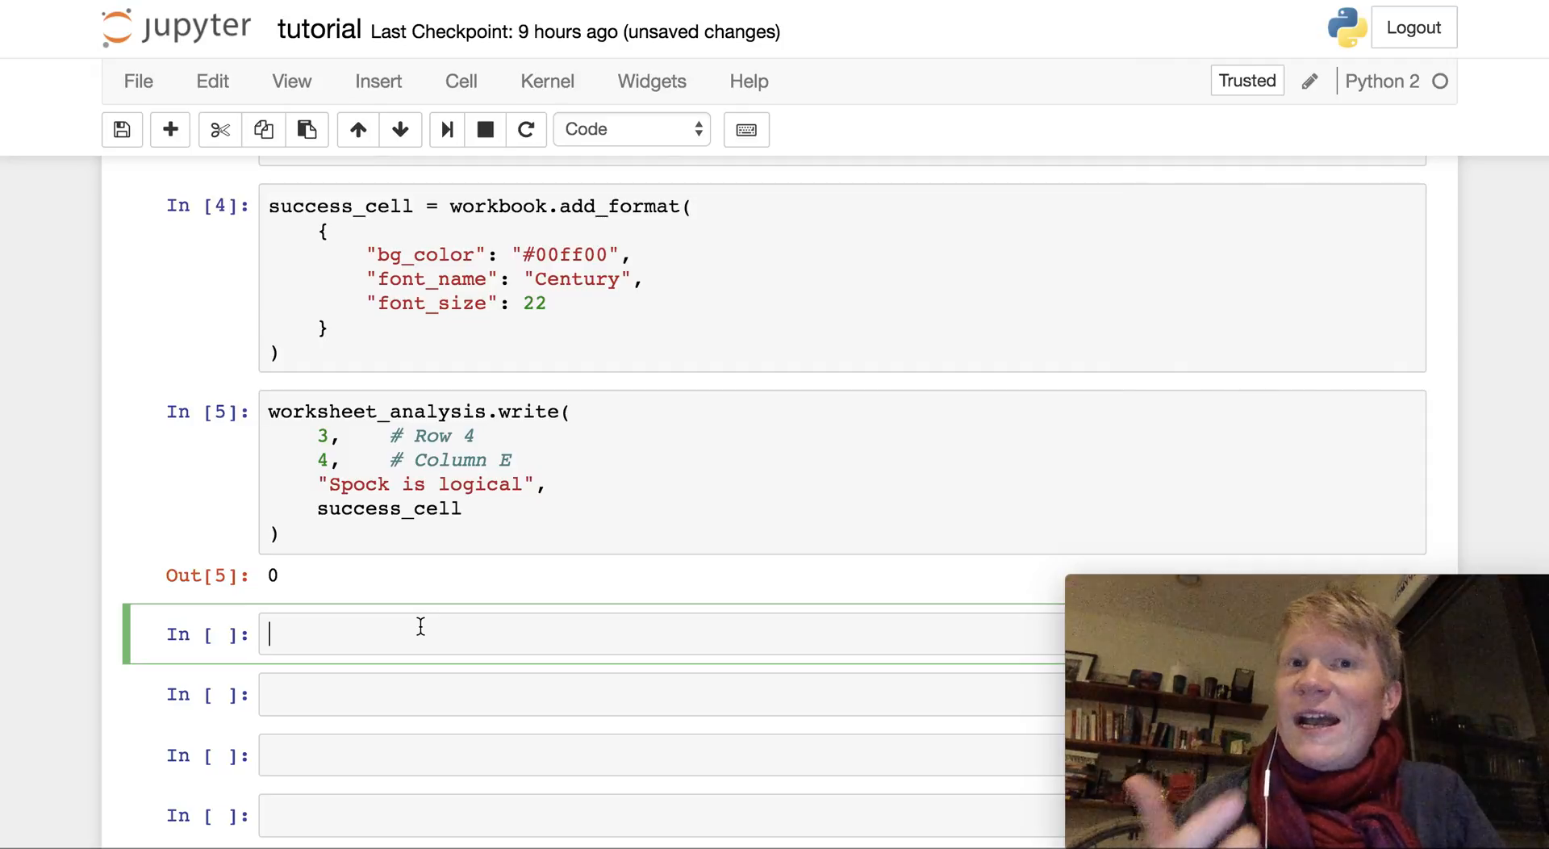
Step: Write and run worksheet_analysis.set_column("E:E", 30), returning 0
{"action": "type", "text": "wor"}
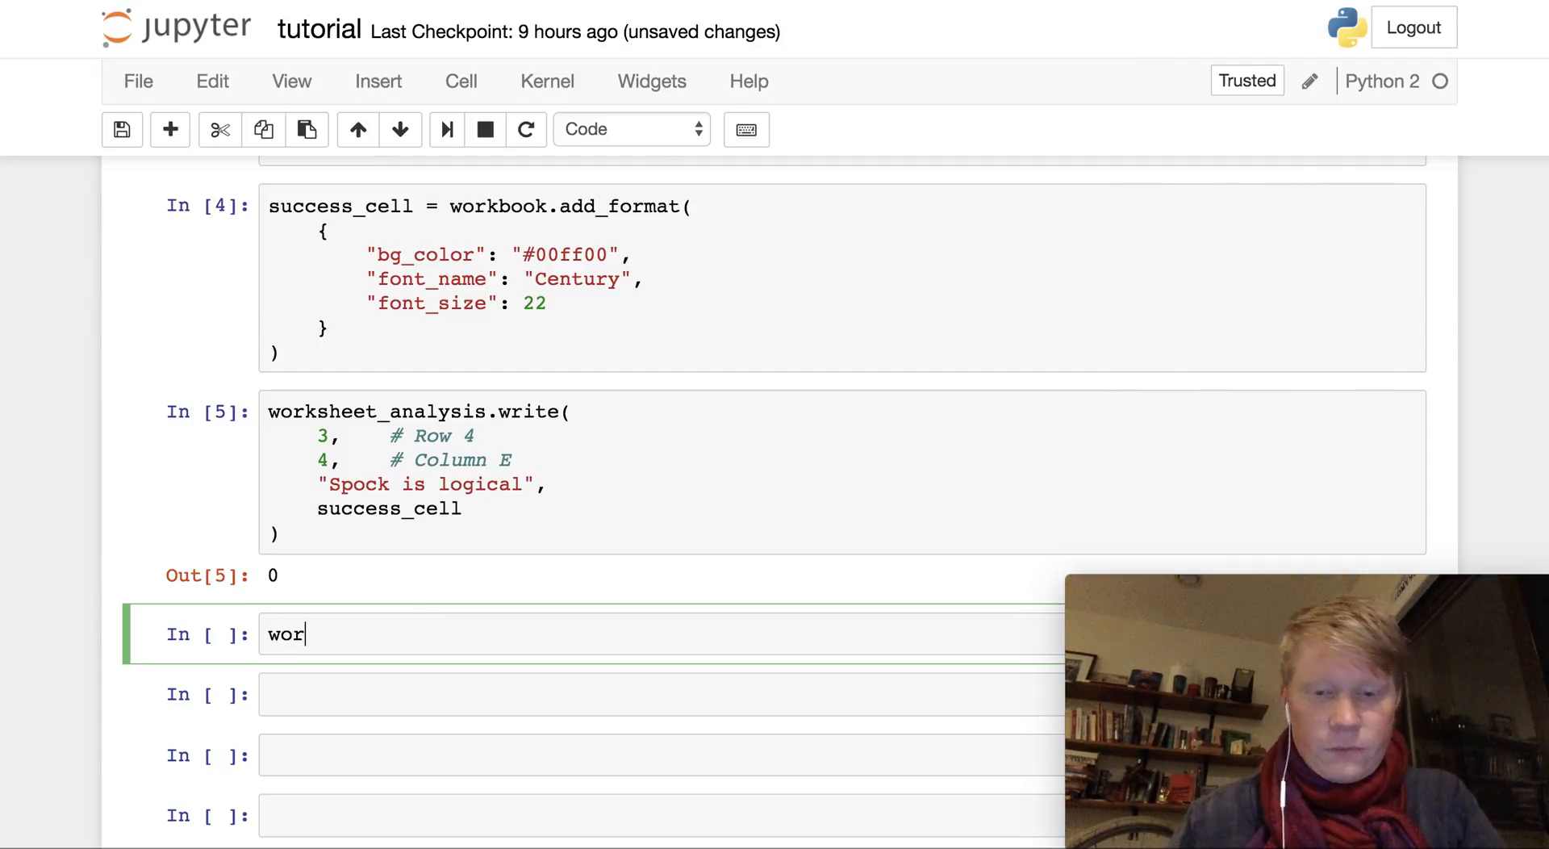
{"action": "type", "text": "ksheet"}
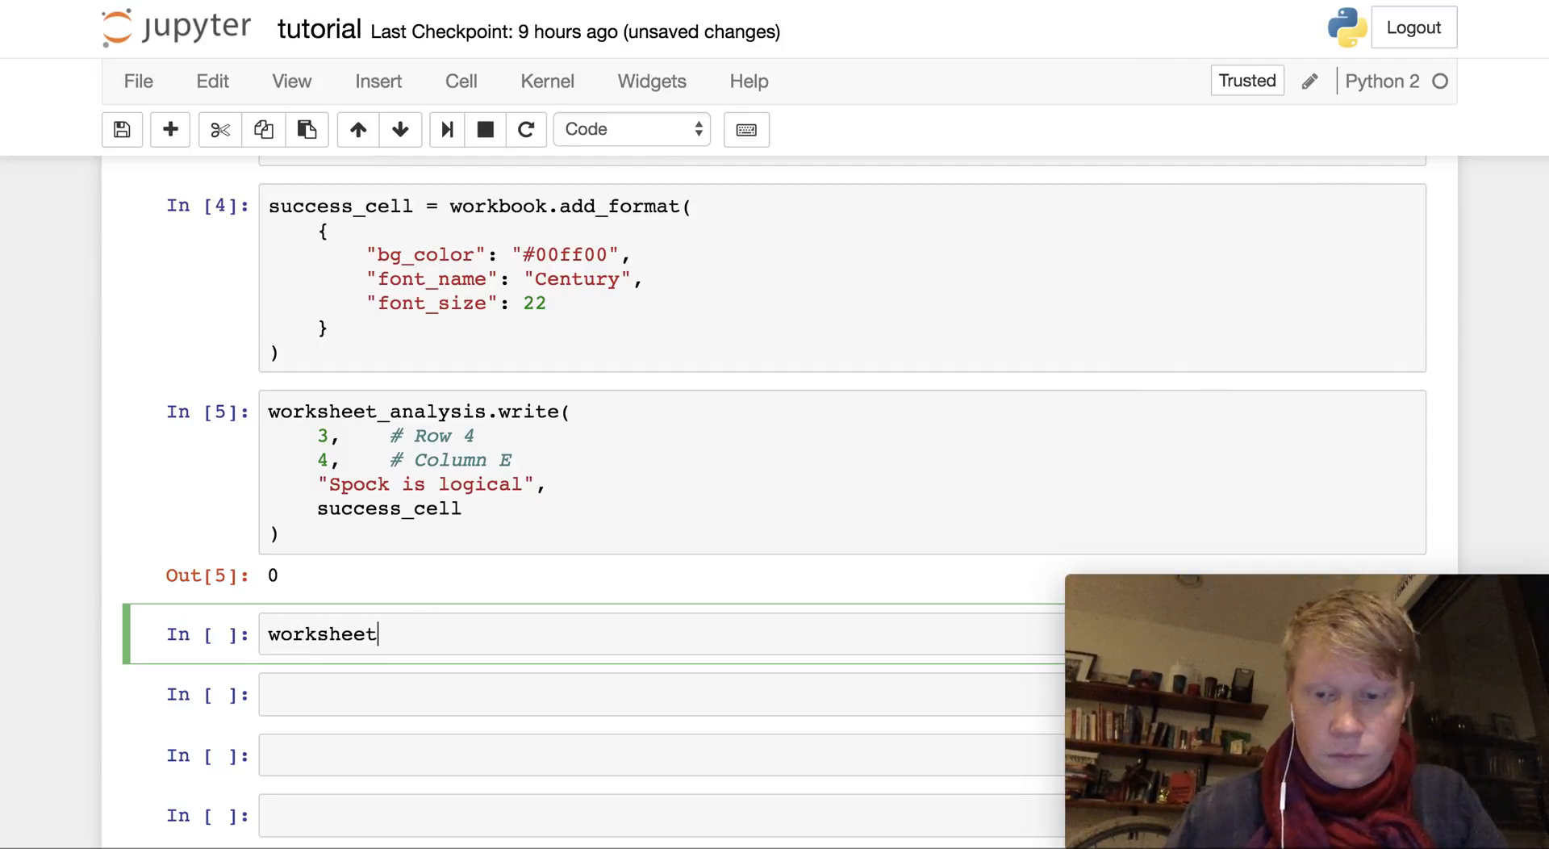
{"action": "type", "text": "_analysis"}
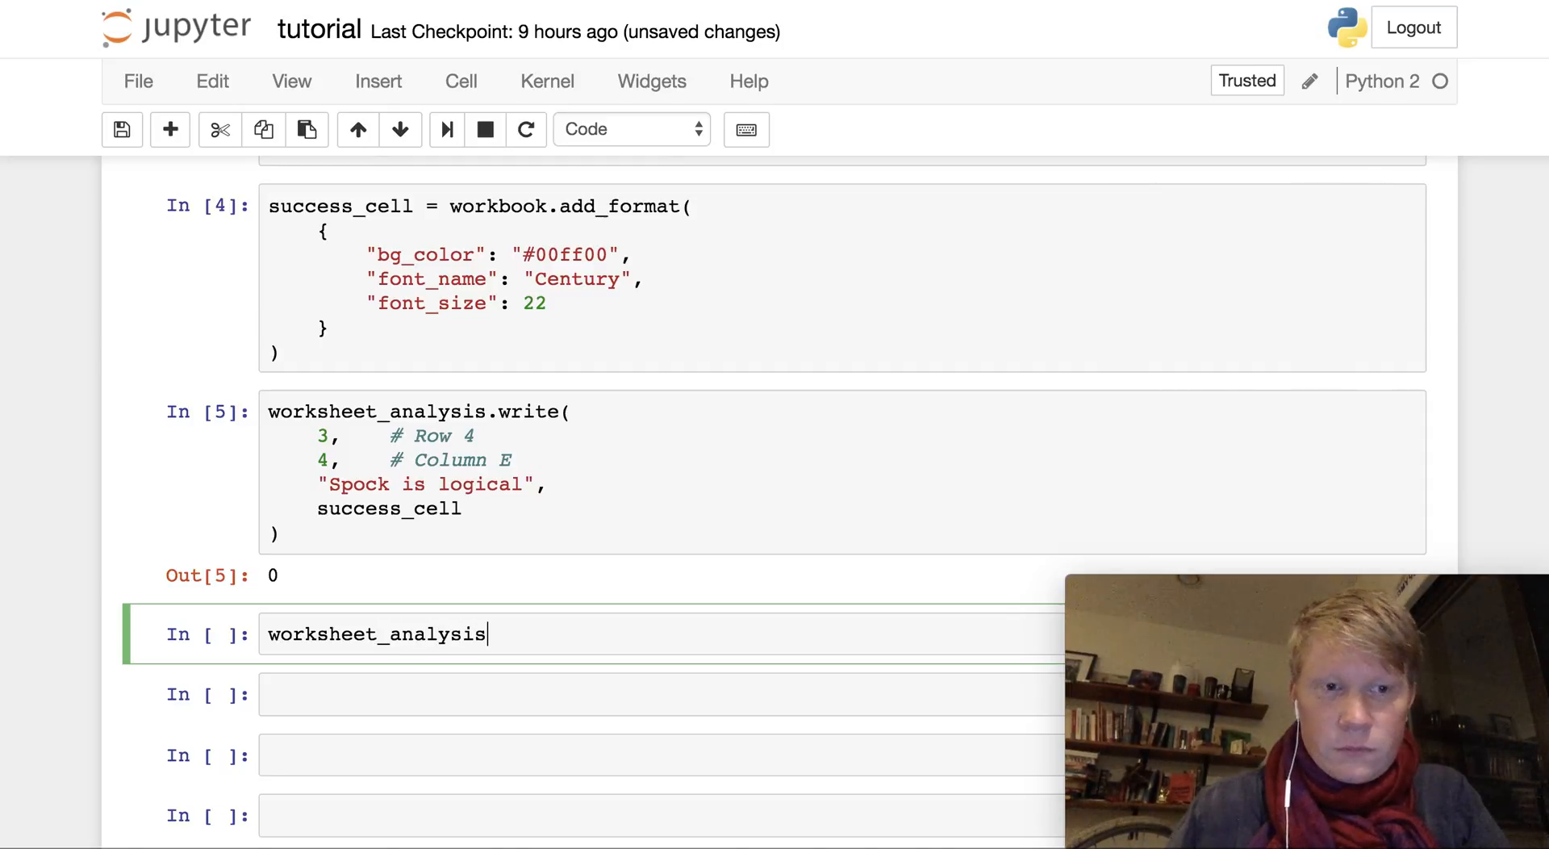
{"action": "type", "text": ".set_column("}
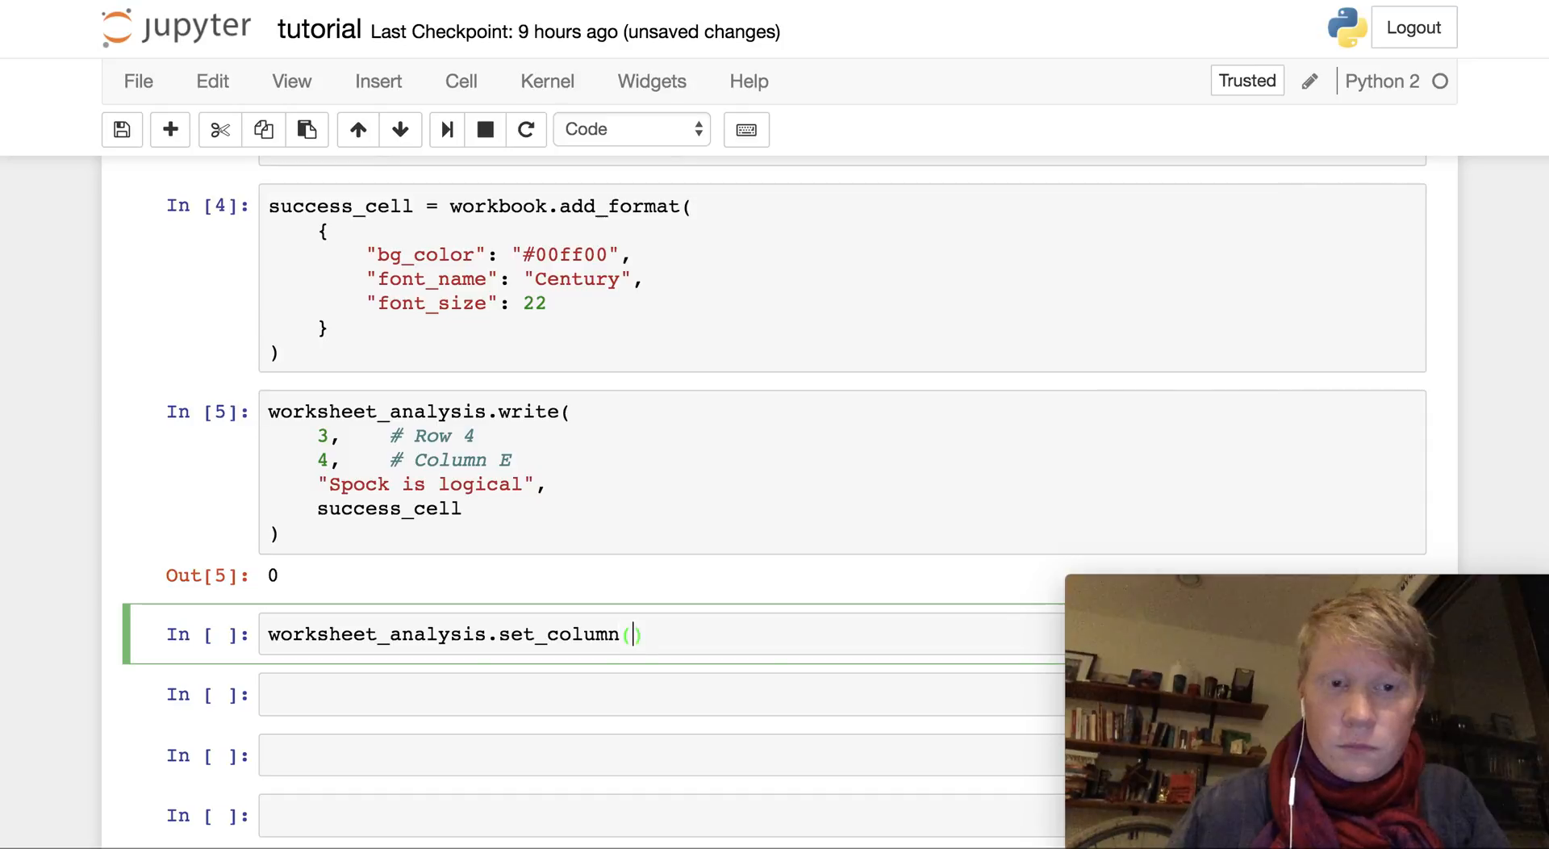
{"action": "key", "text": "enter"}
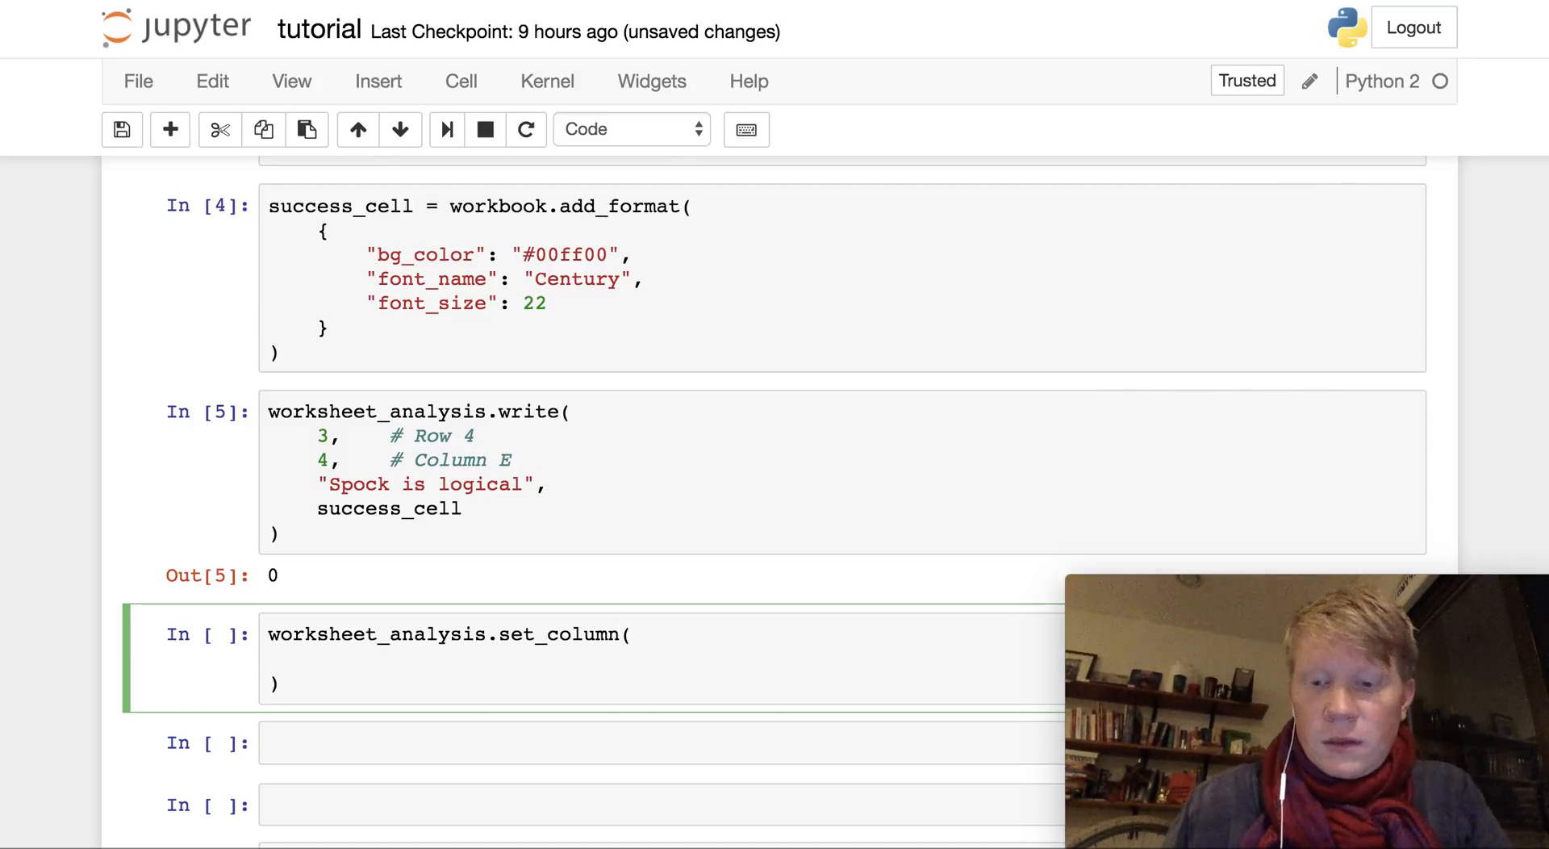
{"action": "type", "text": "\"\""}
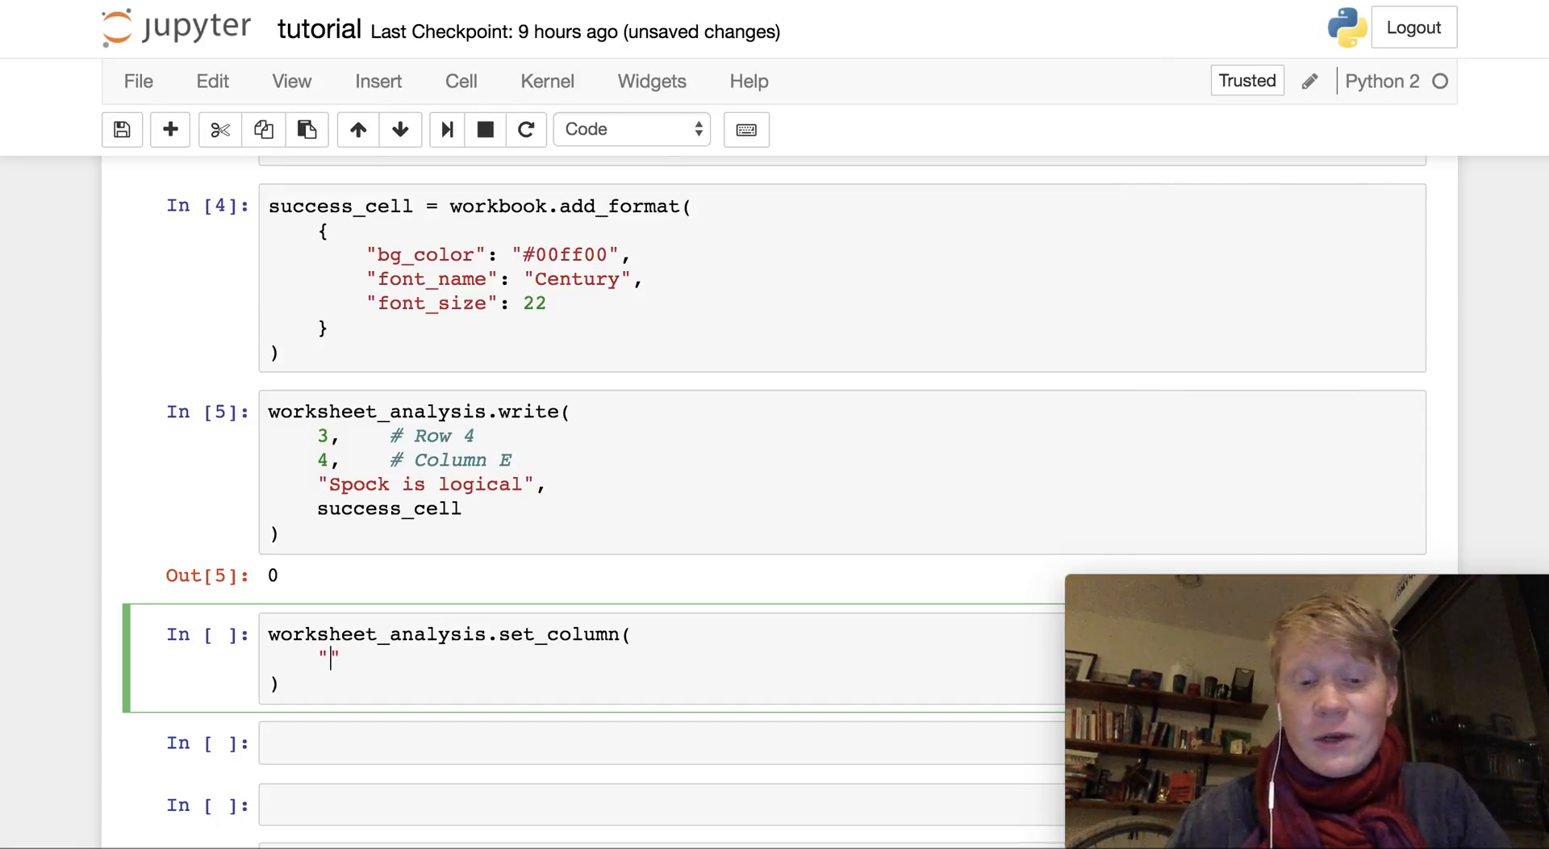
{"action": "type", "text": "E:"}
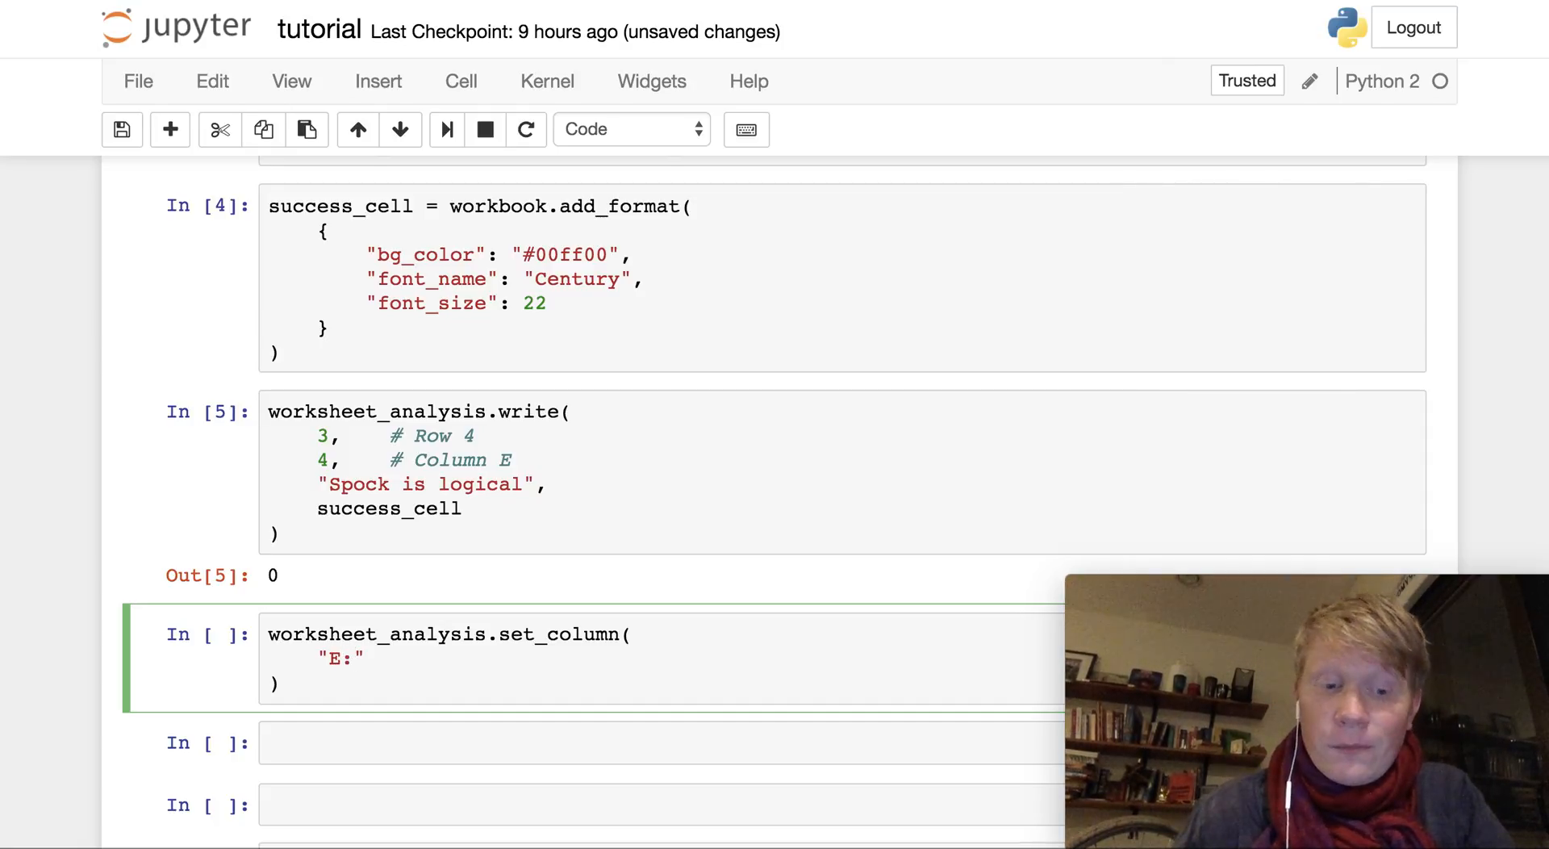
{"action": "type", "text": "E,"}
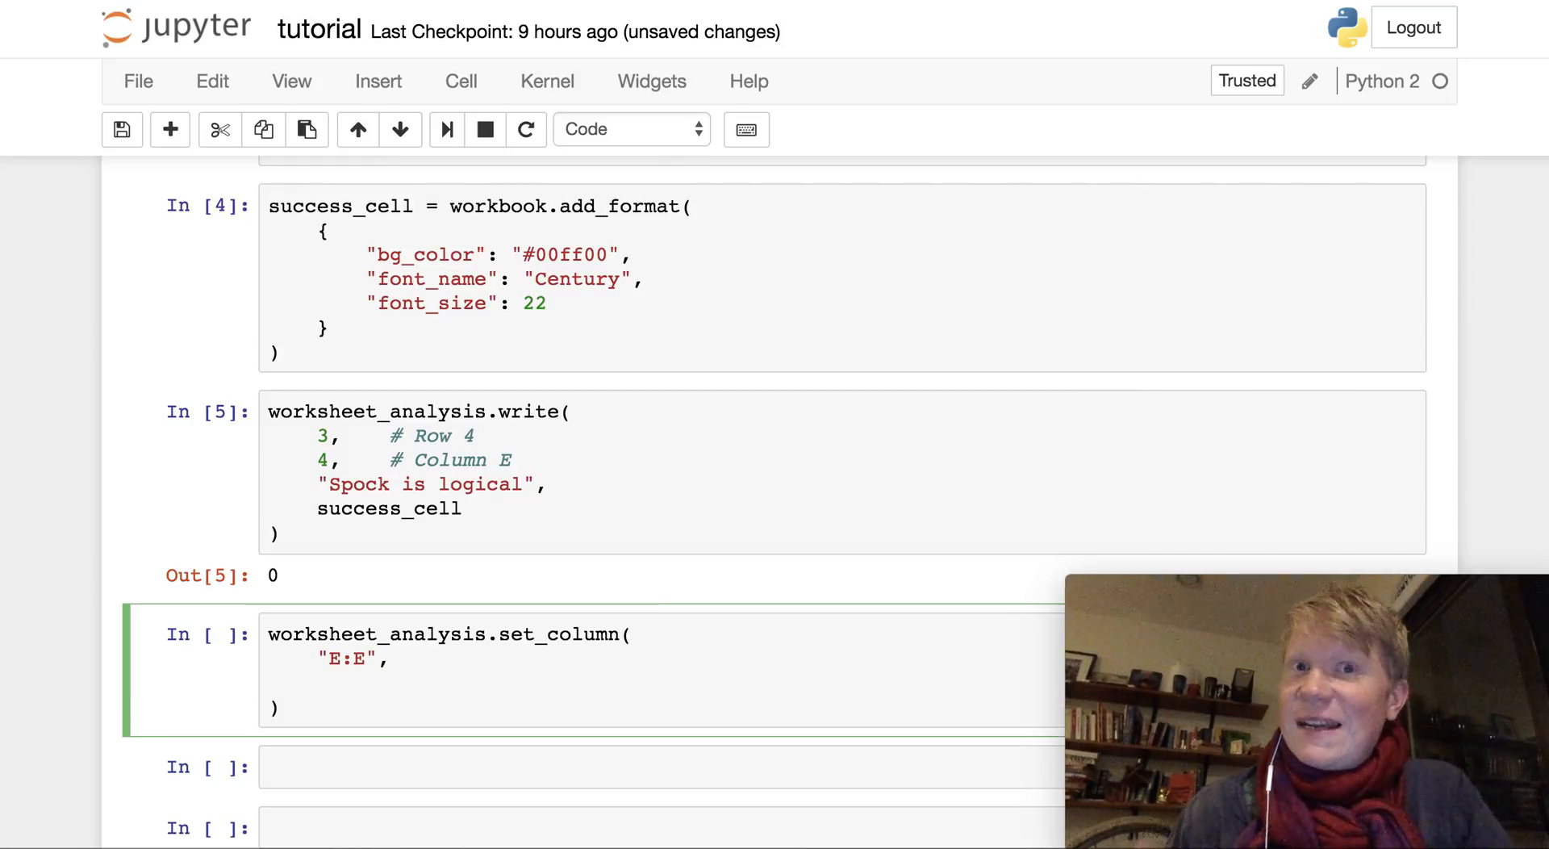
{"action": "type", "text": "30"}
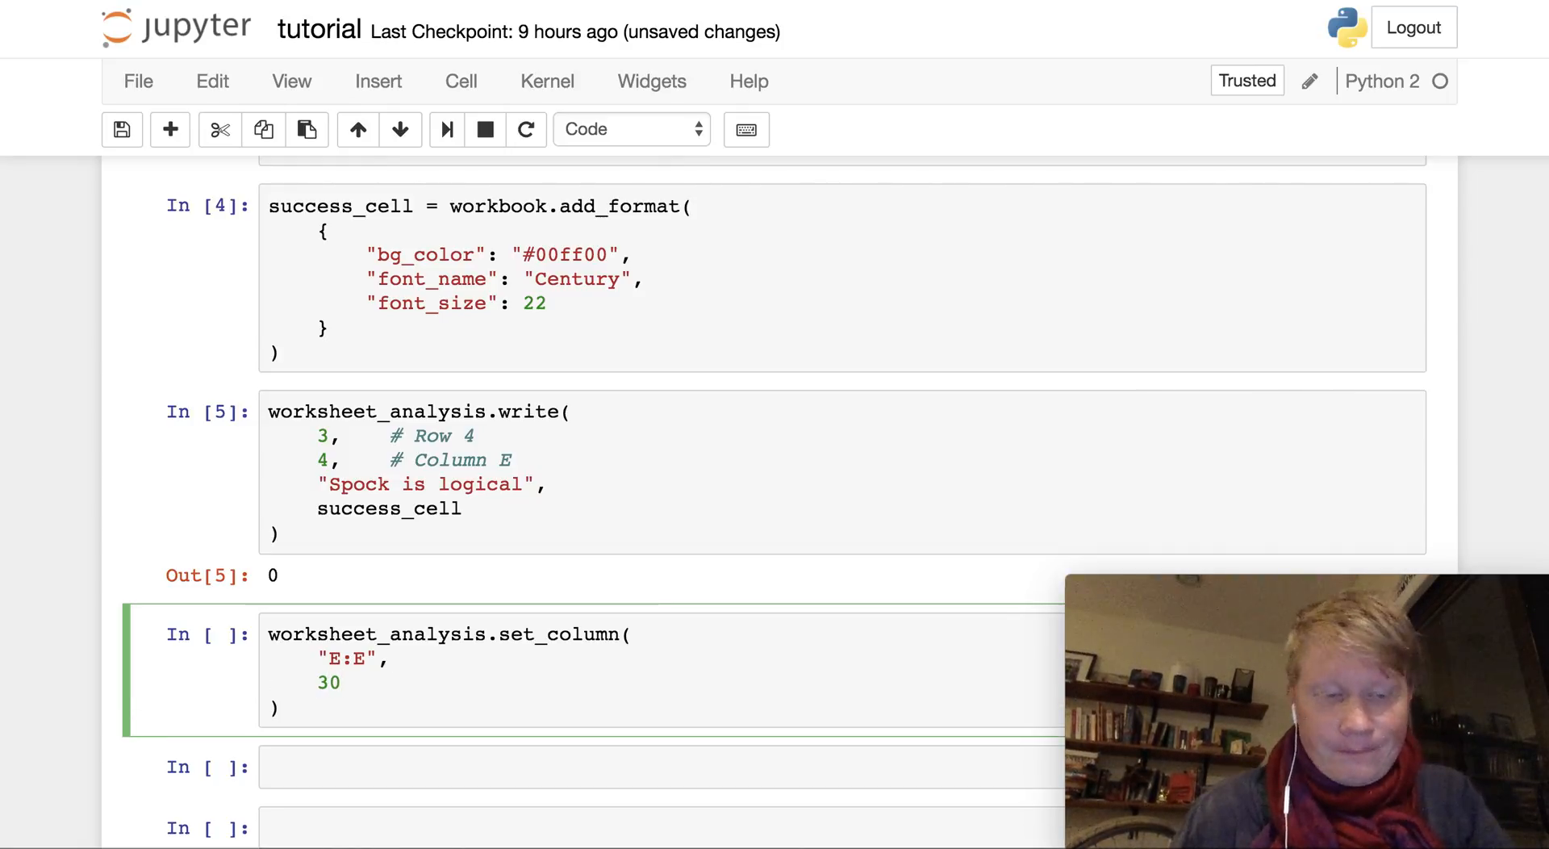
{"action": "key", "text": "shift+enter"}
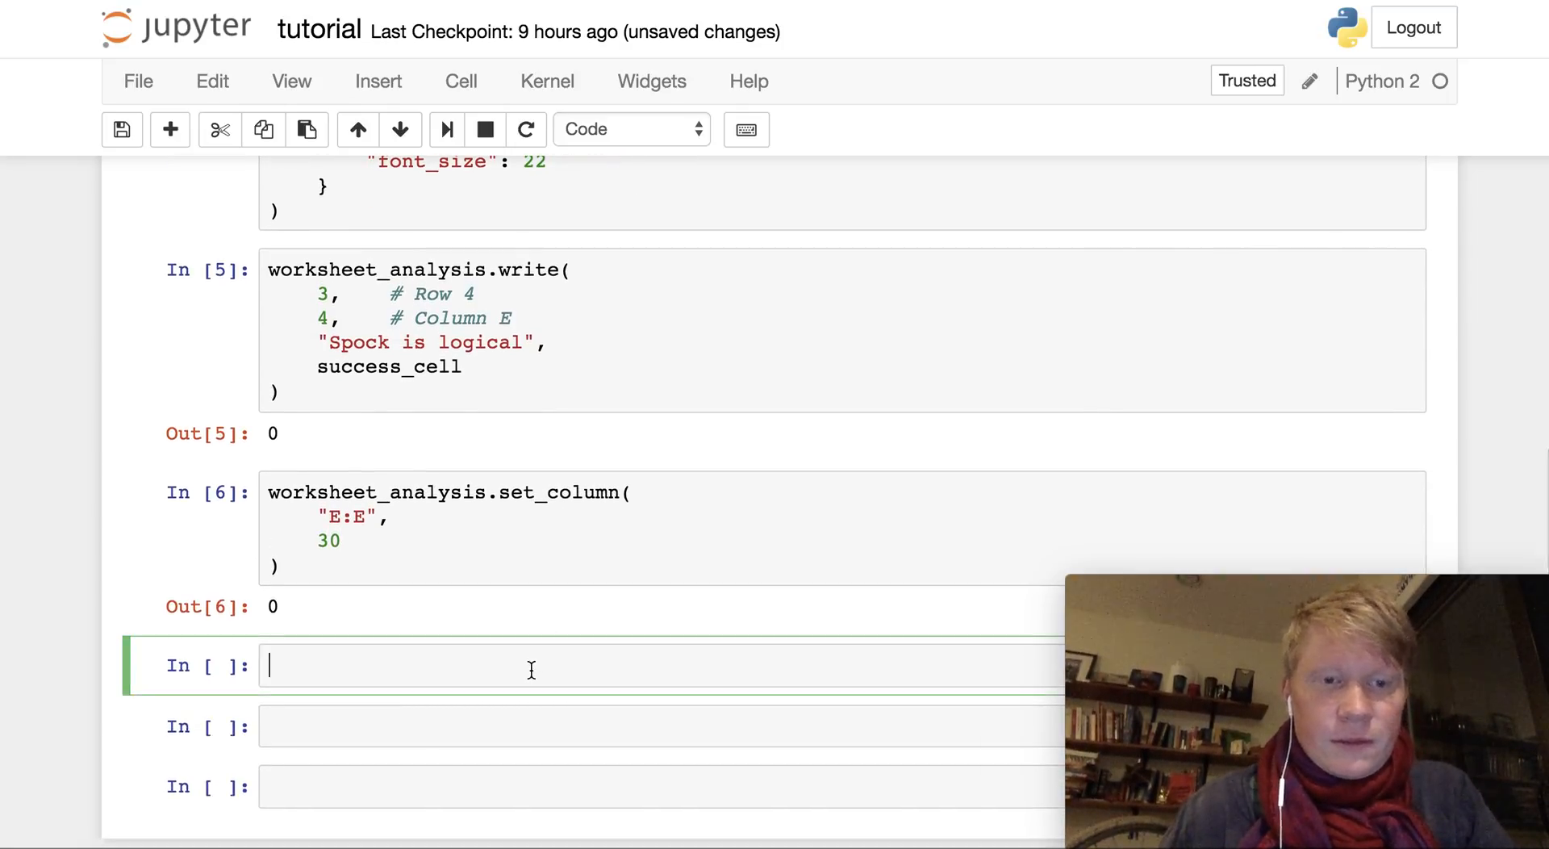
{"action": "type", "text": "wor"}
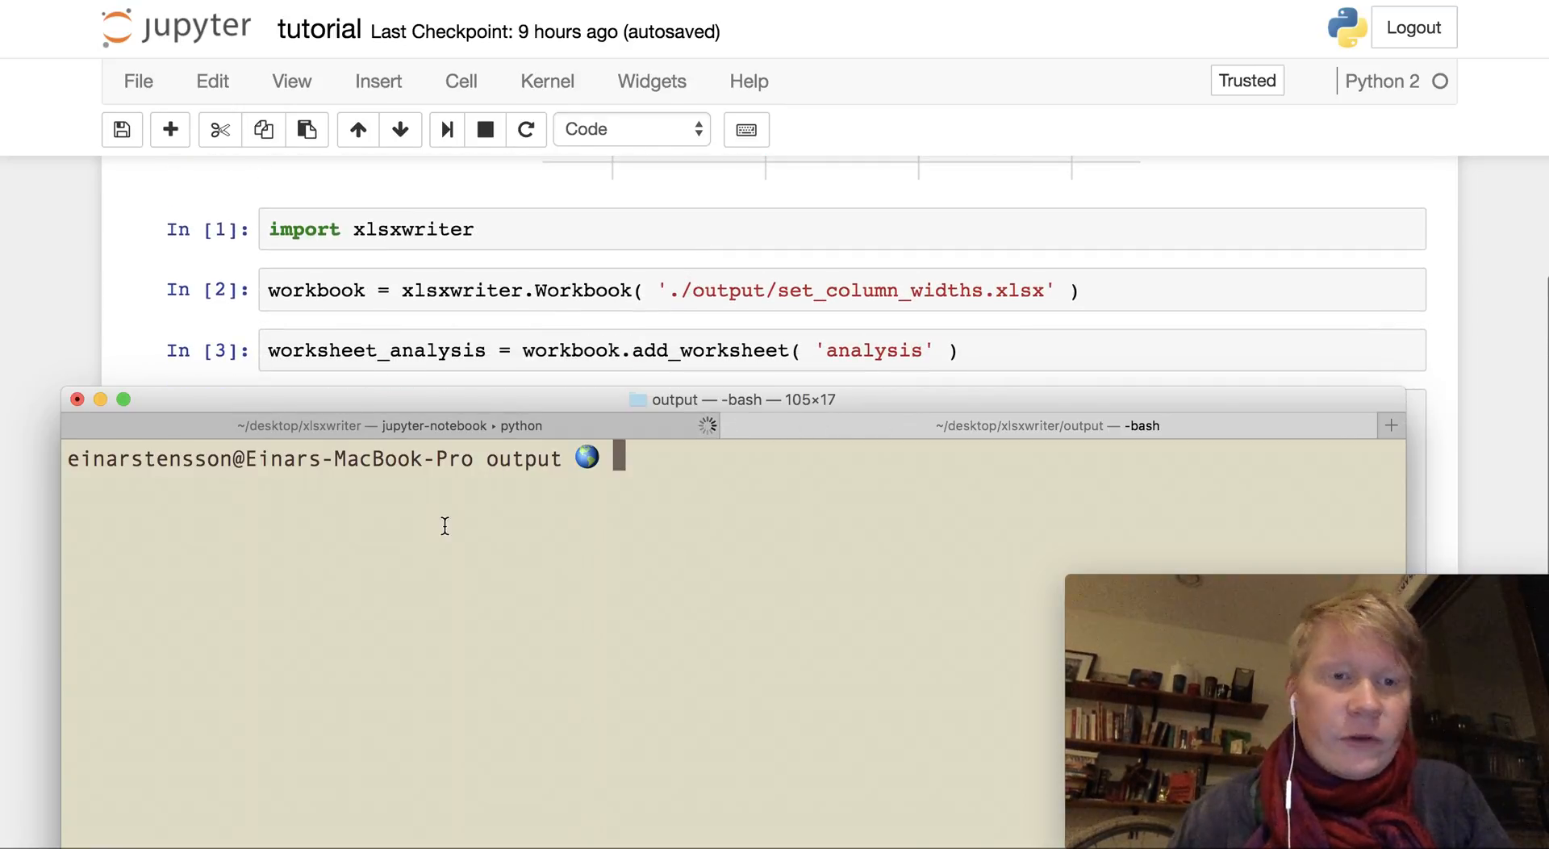
Step: Run 'open -a OpenOffice set_column_widths.xlsx' to view the spreadsheet in Calc
{"action": "type", "text": "open -a Open"}
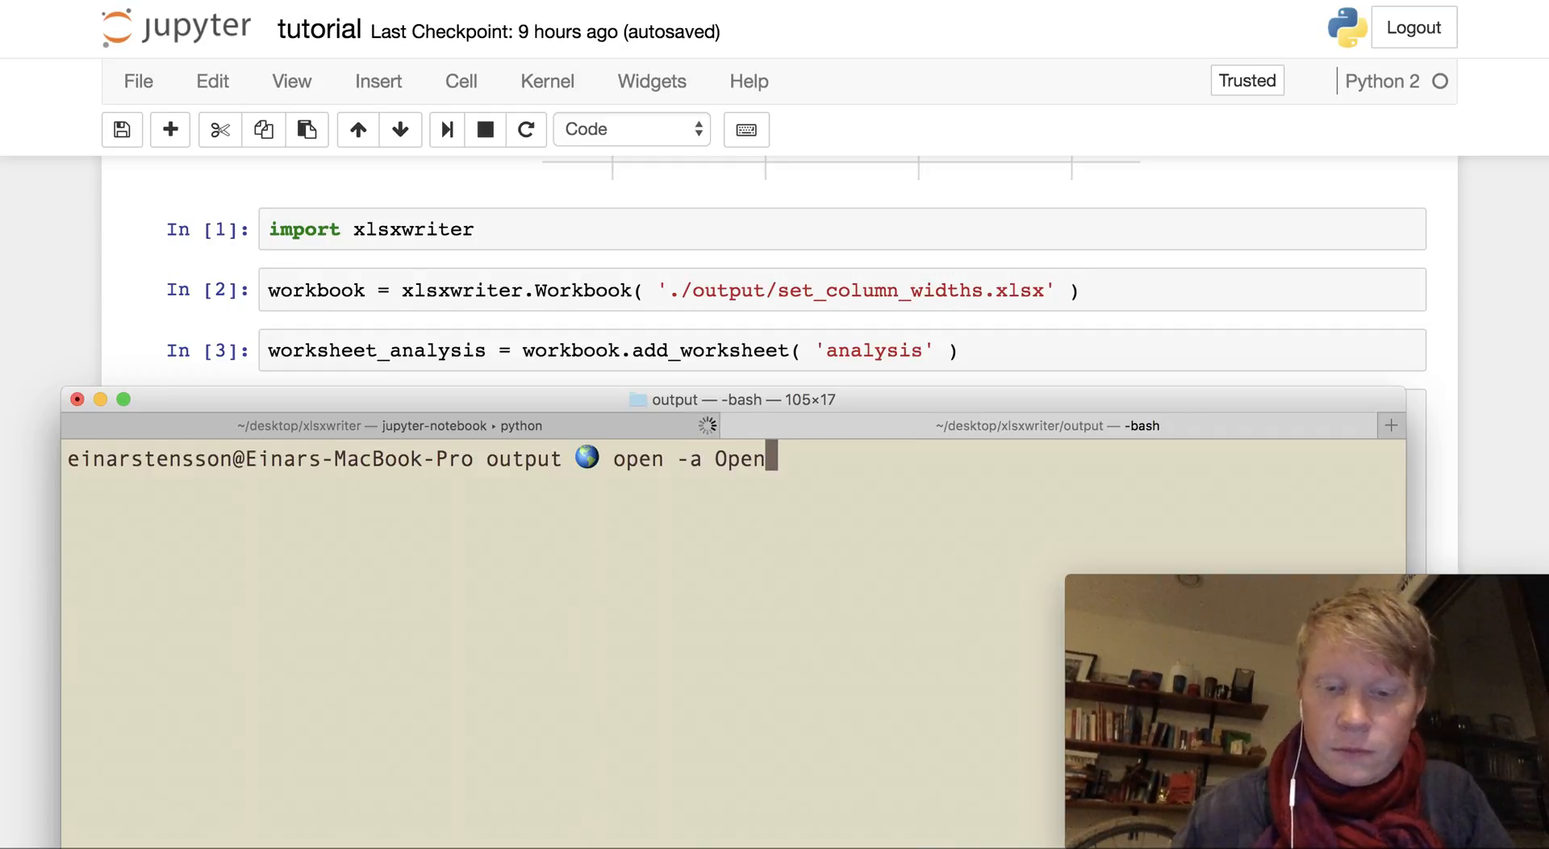
{"action": "type", "text": "Office"}
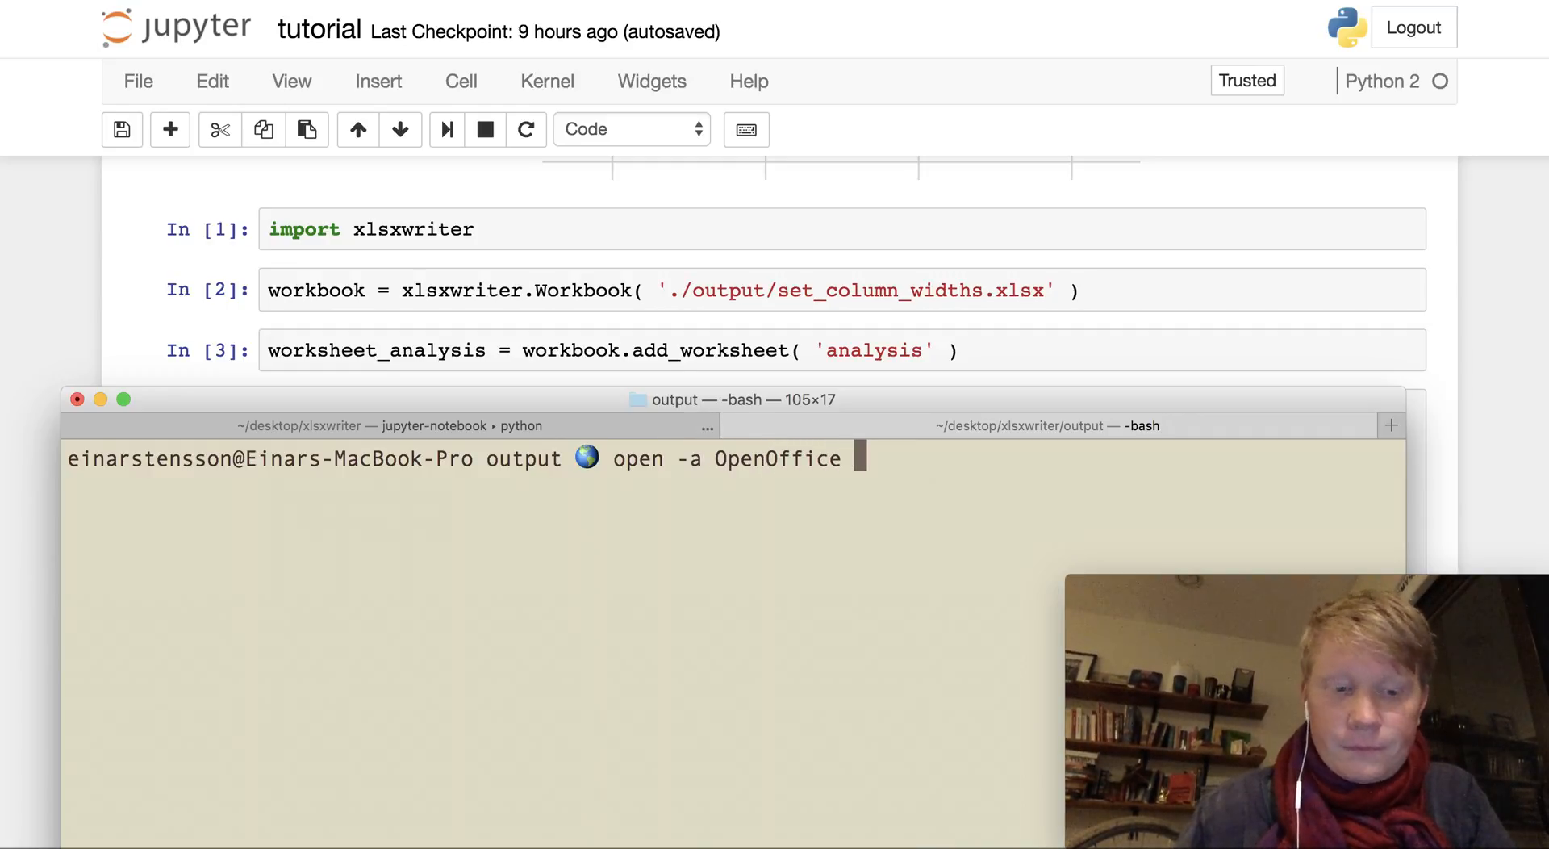
{"action": "type", "text": "set_column"}
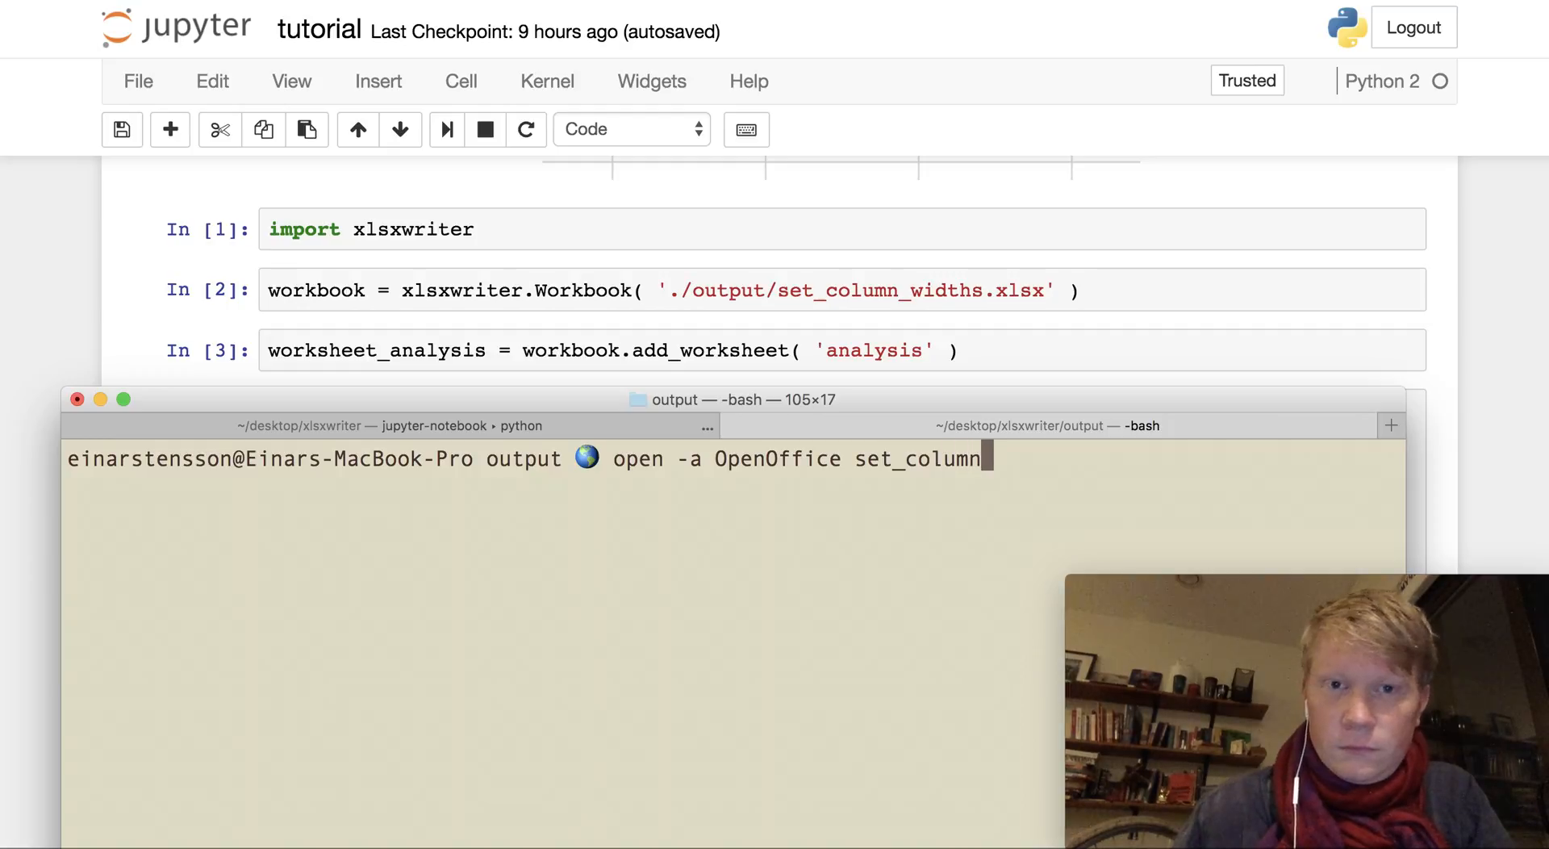
{"action": "type", "text": "_widths"}
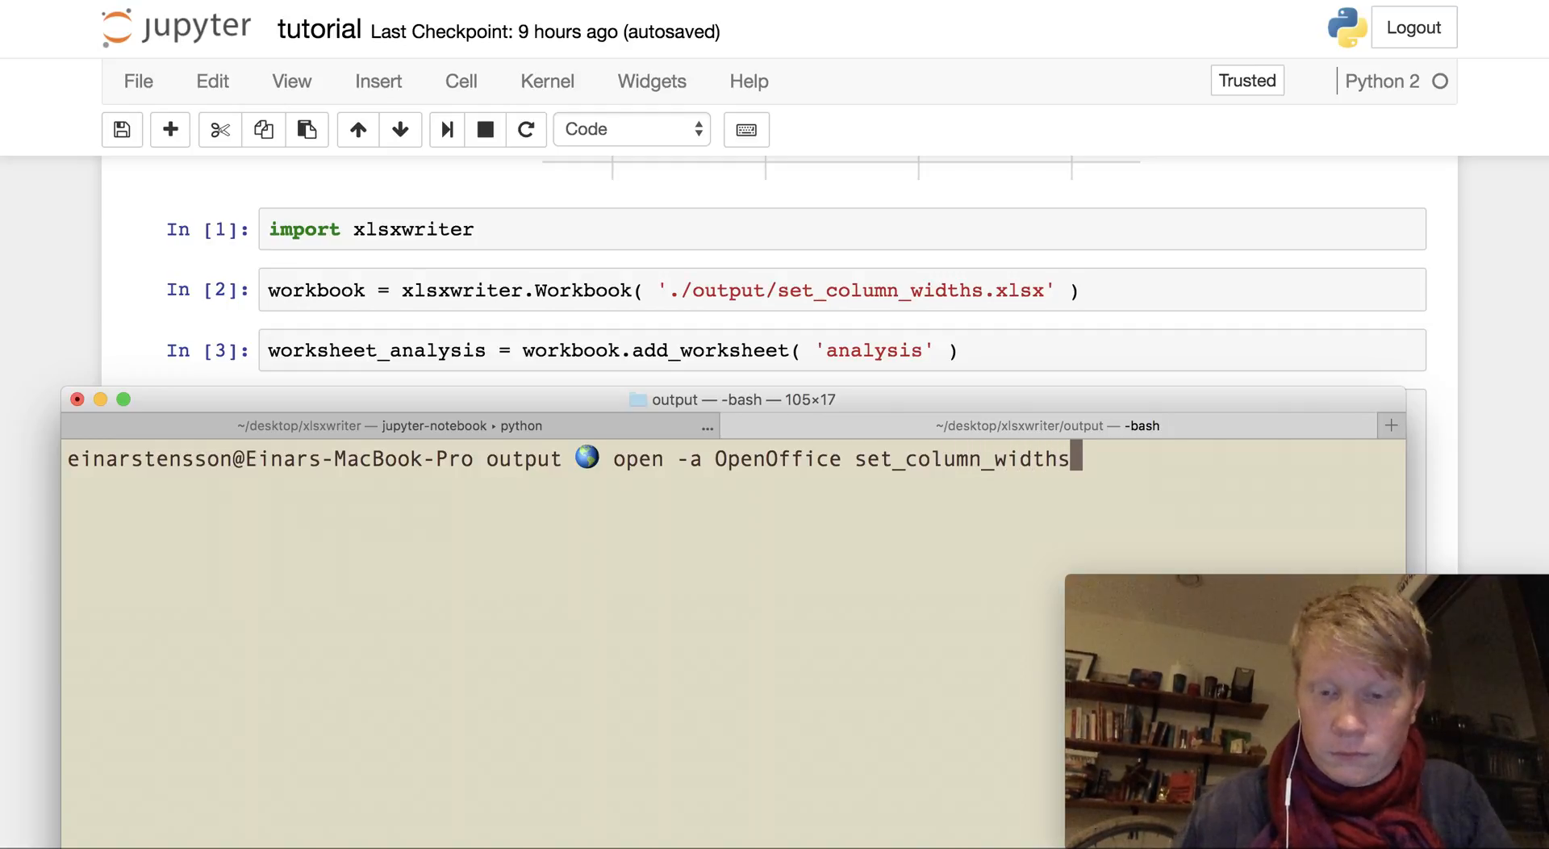
{"action": "key", "text": "enter"}
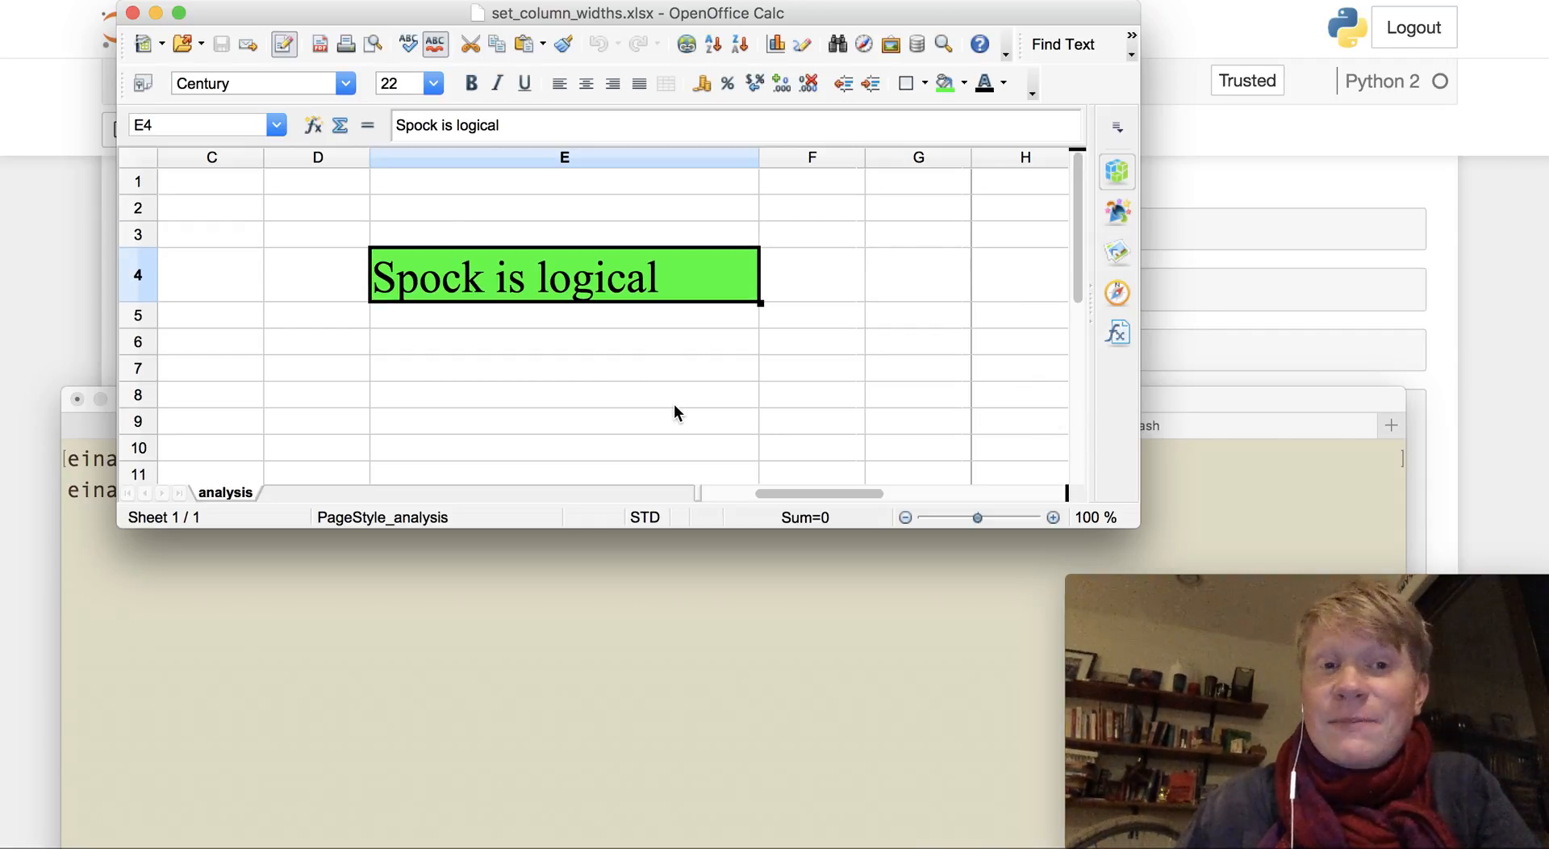
{"action": "mouse_move", "coordinate": [552, 316]}
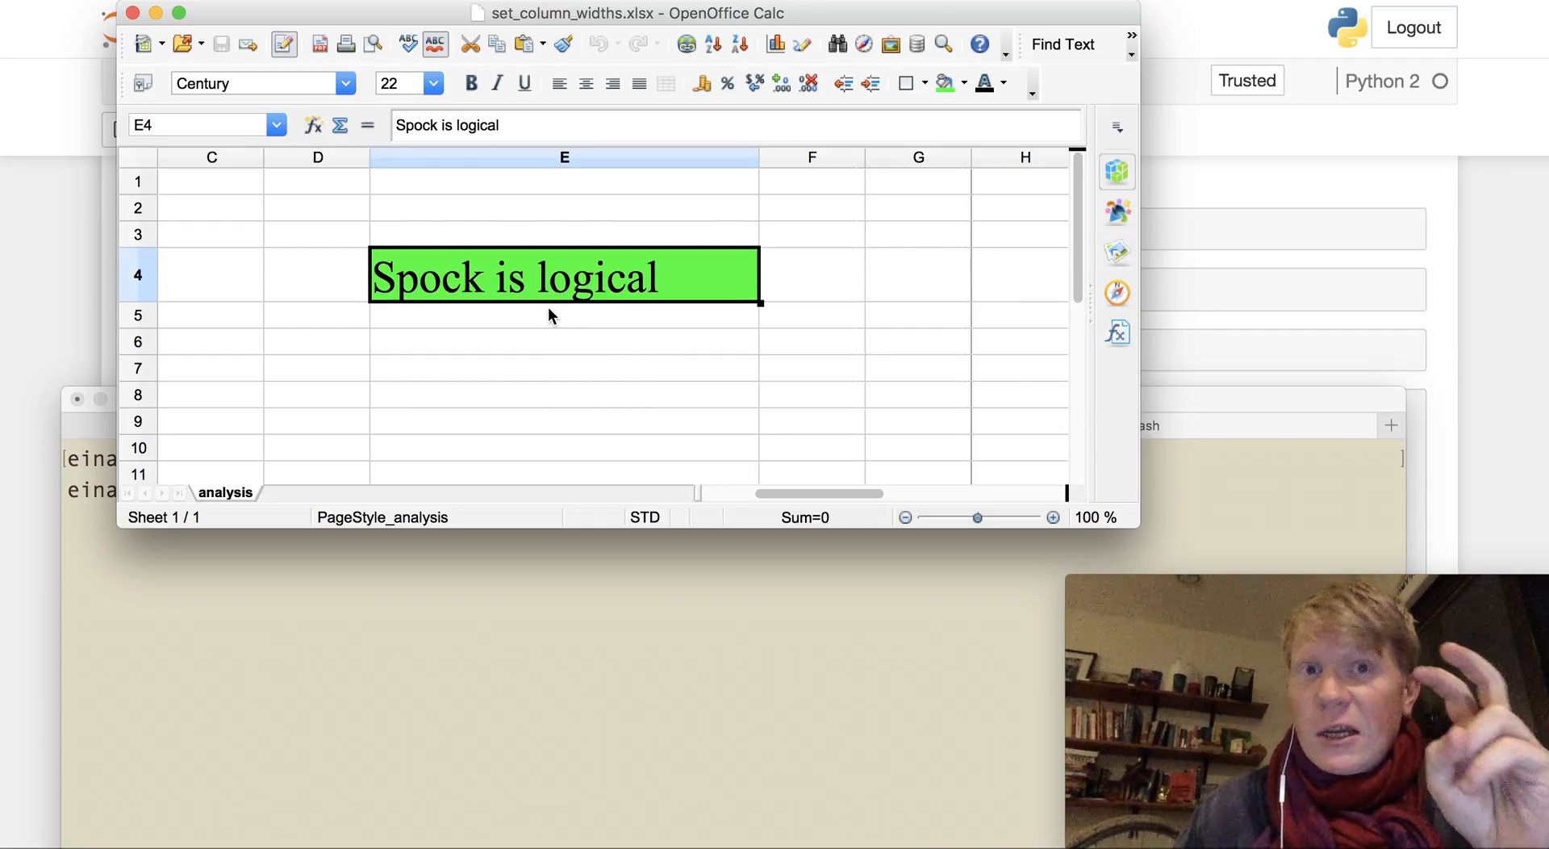
{"action": "mouse_move", "coordinate": [687, 287]}
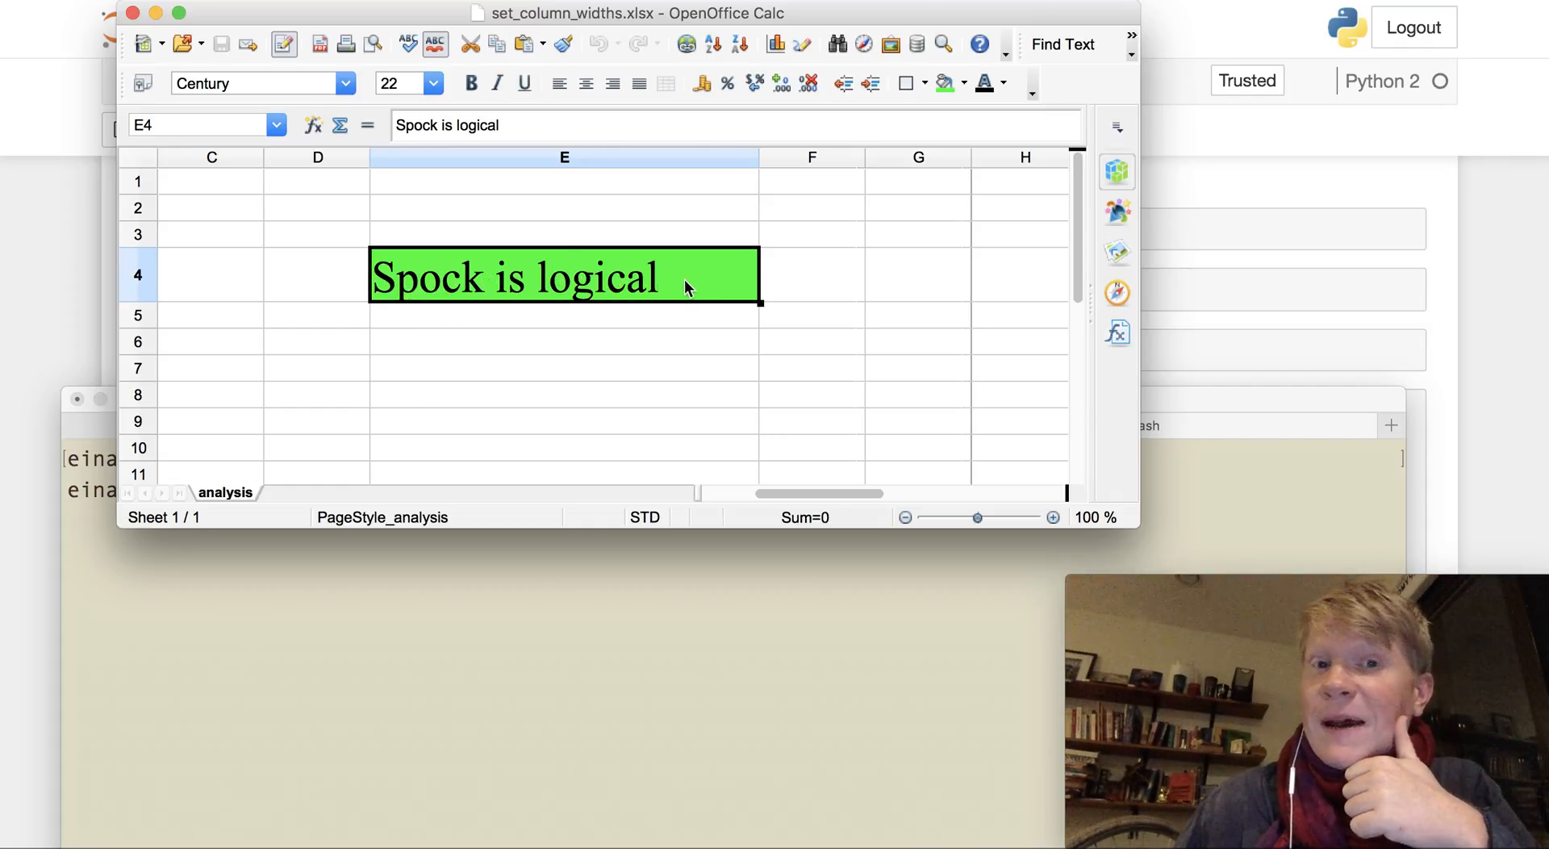
{"action": "mouse_move", "coordinate": [889, 297]}
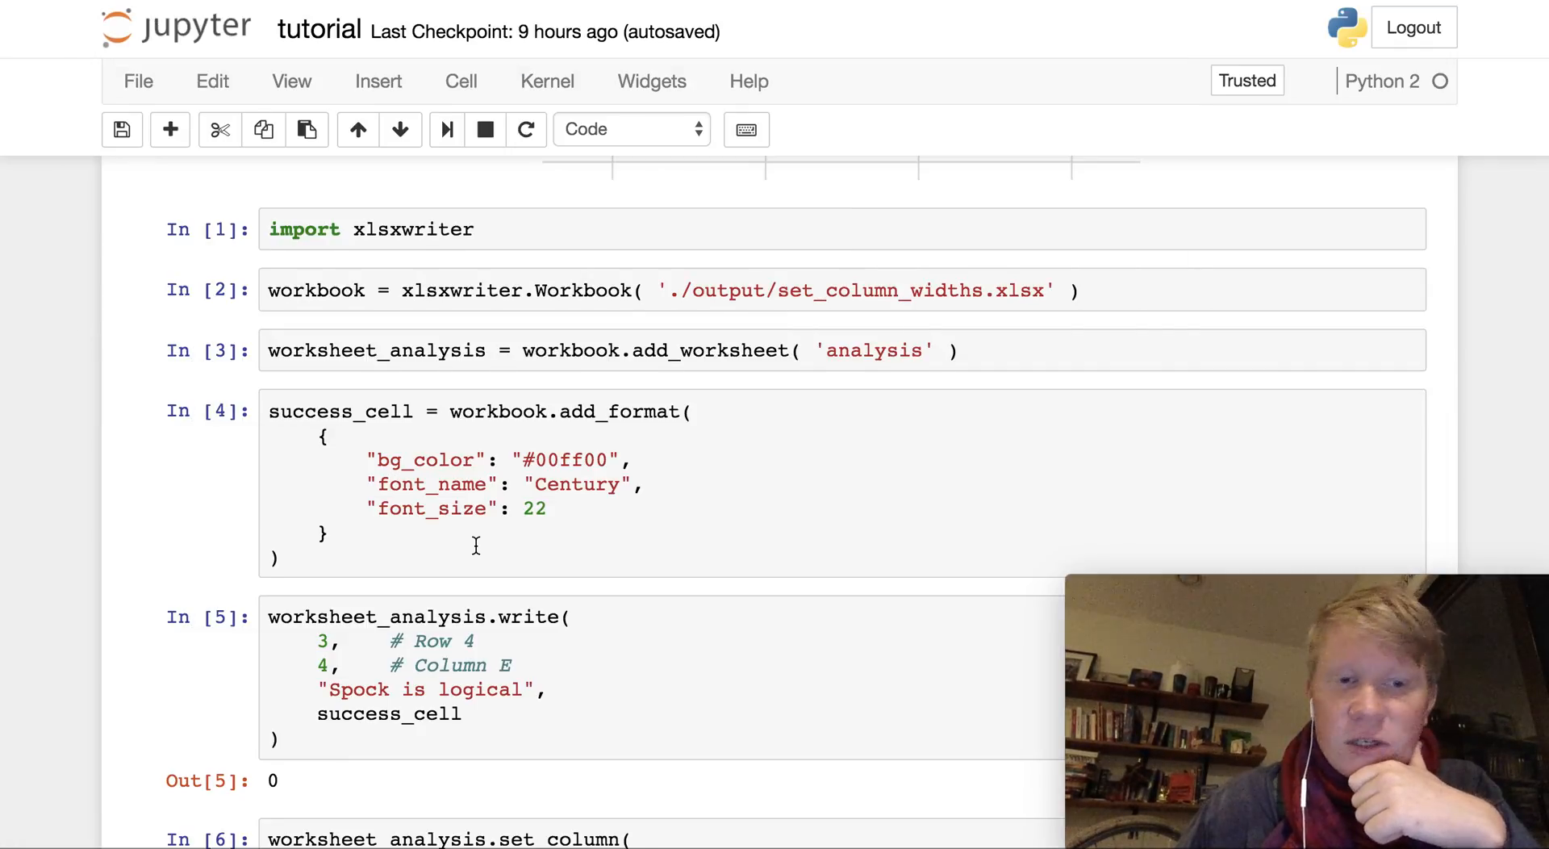
Step: Scroll down to the column E cell to add a second set_column call below it
{"action": "scroll", "scroll_direction": "down", "scroll_amount": 3}
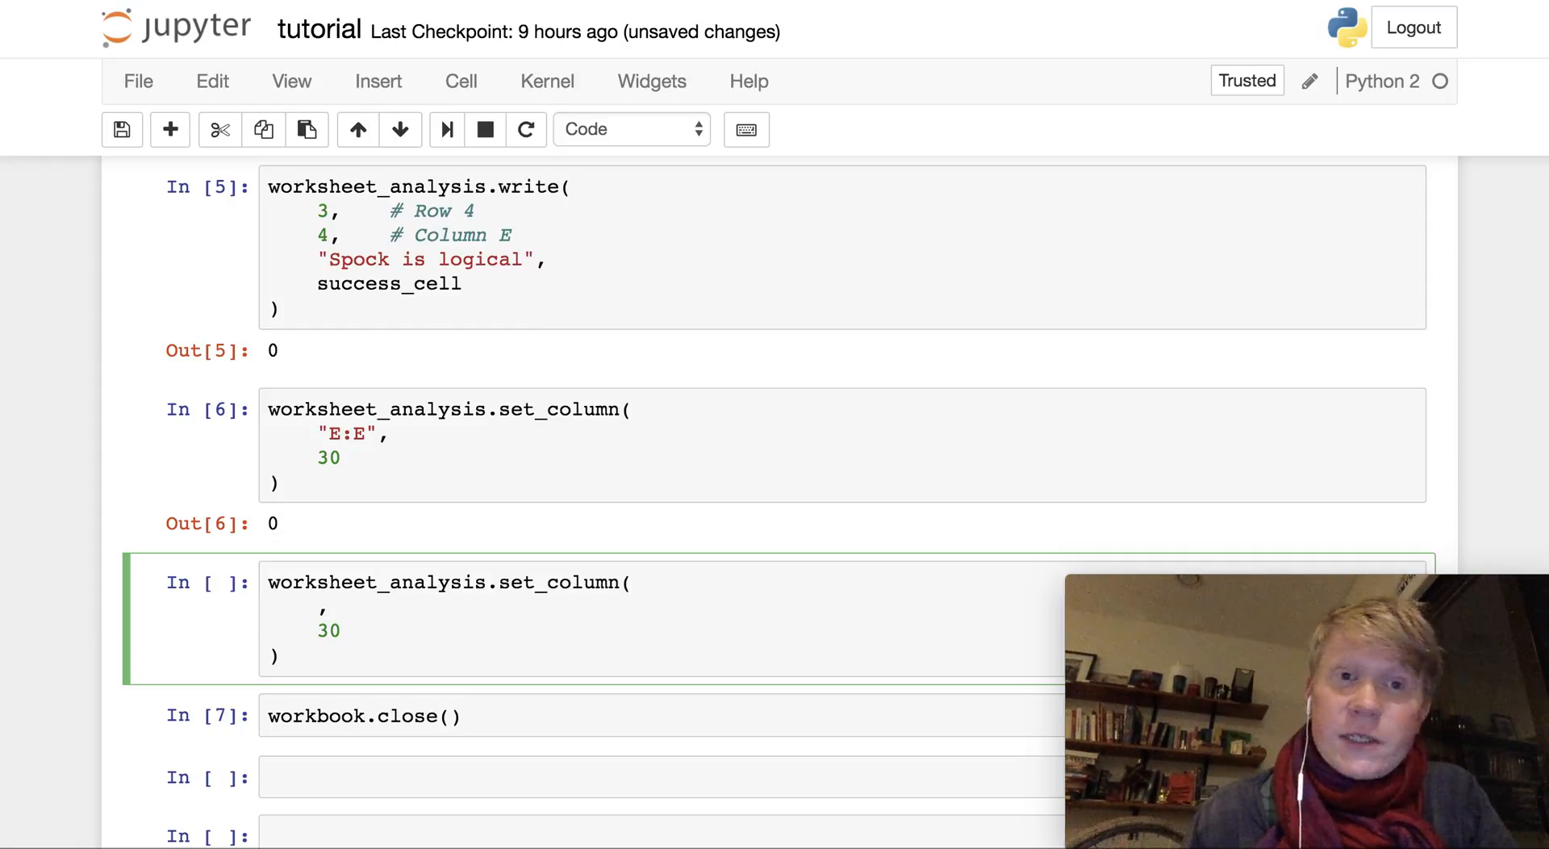
Step: Fill the set_column range as 0 (# Column A) to 4 (# Column E) at width 20
{"action": "scroll", "scroll_direction": "down", "scroll_amount": 3}
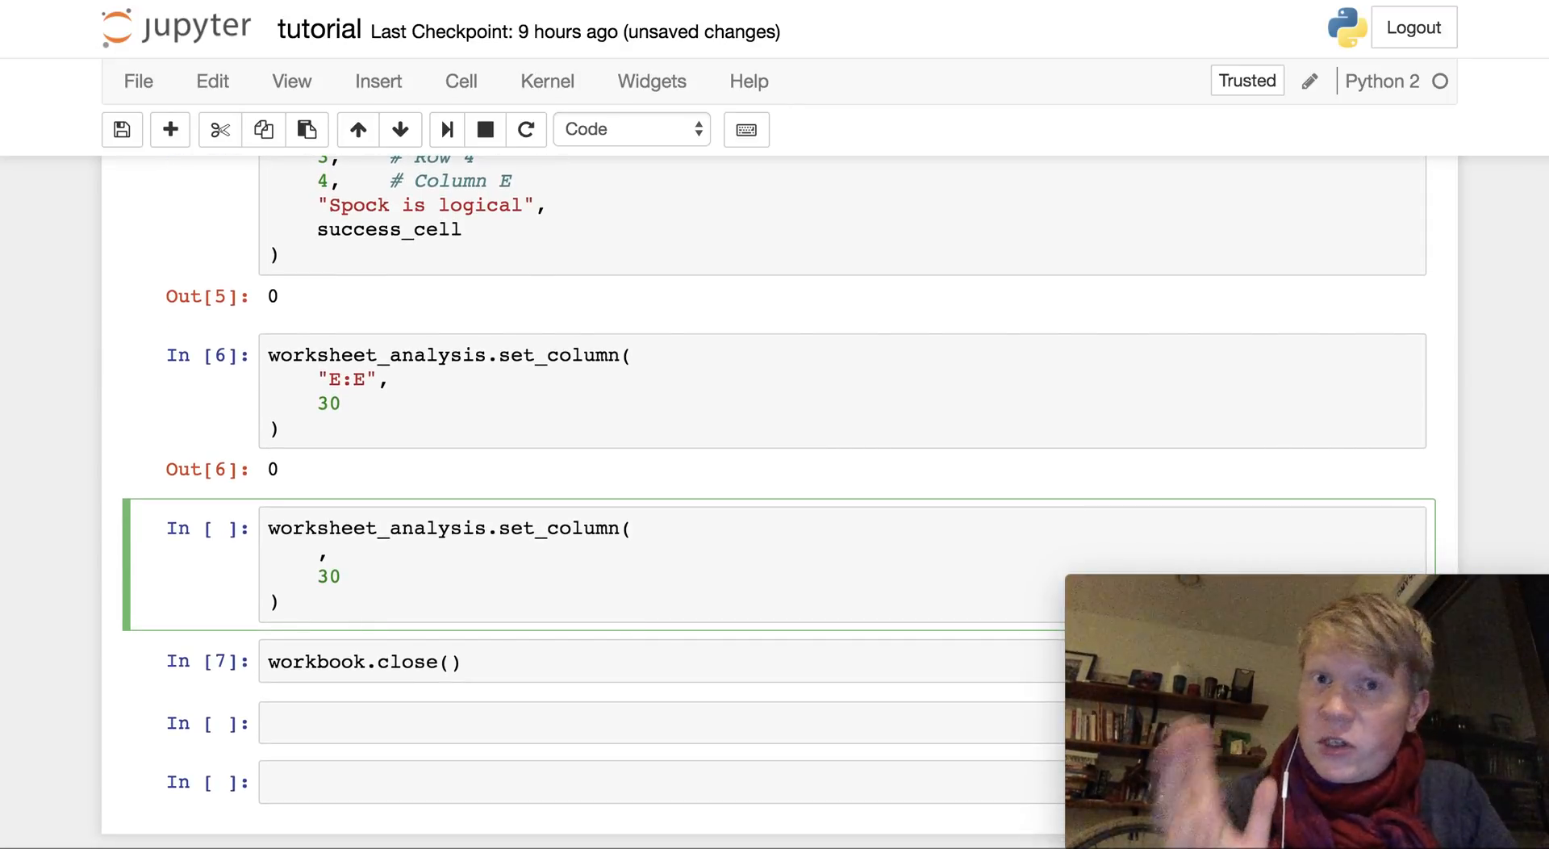
{"action": "type", "text": "0"}
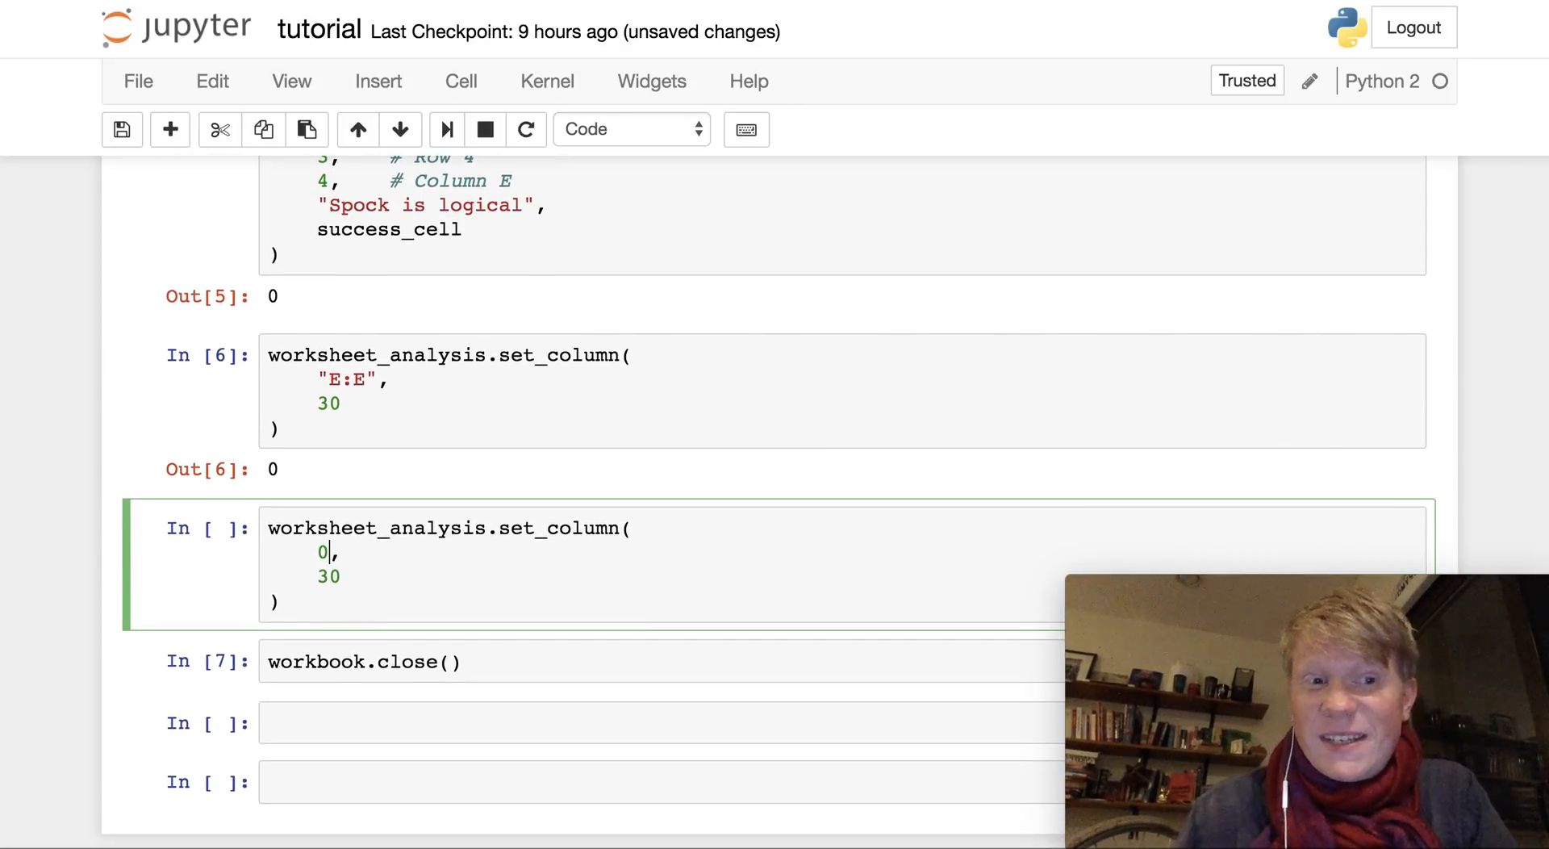
{"action": "type", "text": "#"}
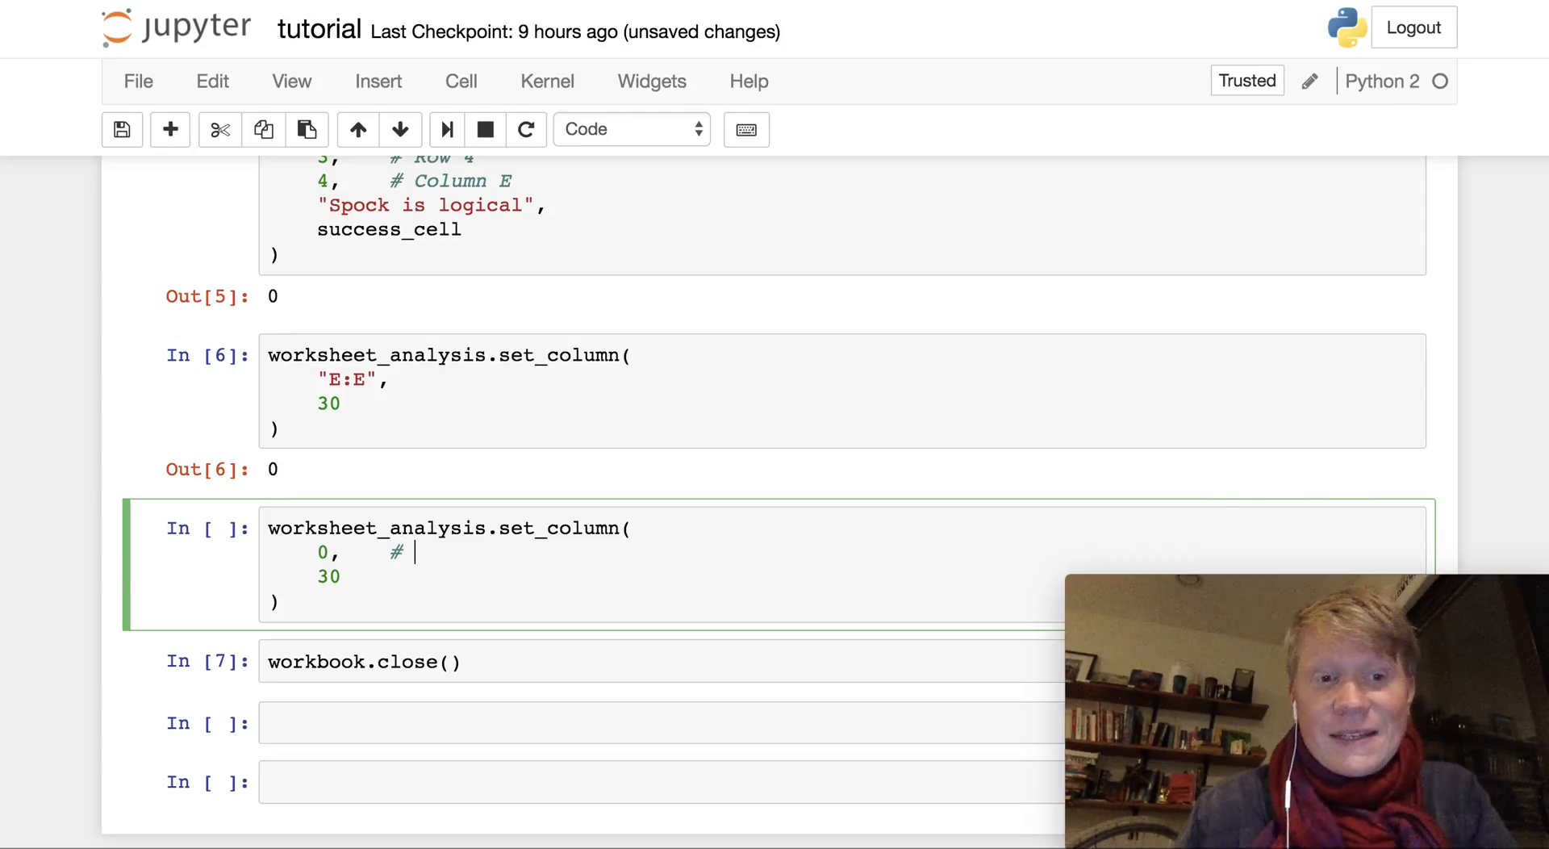
{"action": "type", "text": "Column A"}
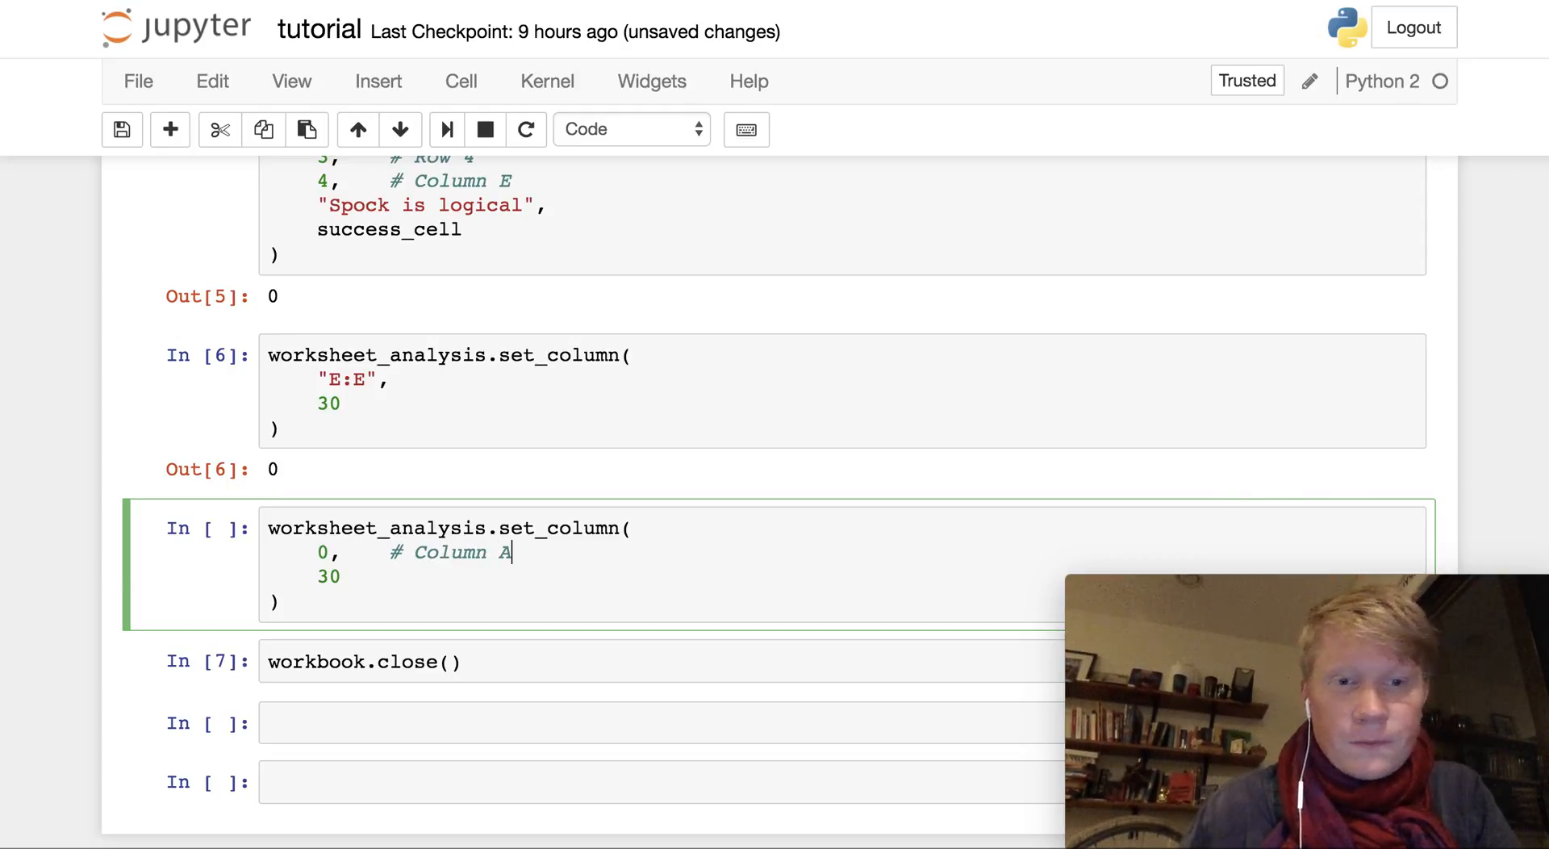
{"action": "key", "text": "enter"}
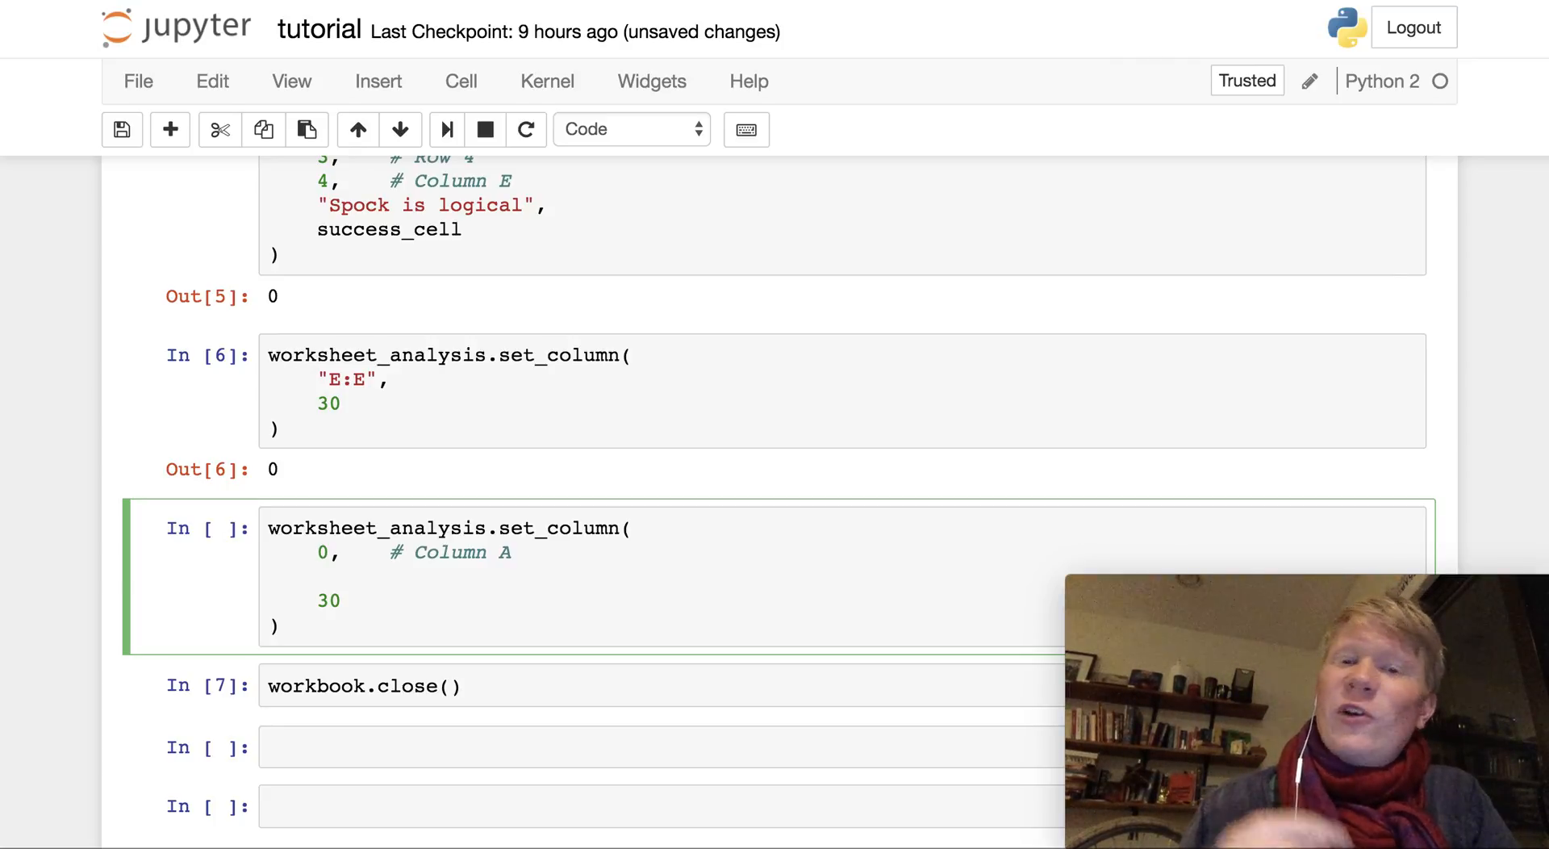
{"action": "type", "text": "4,"}
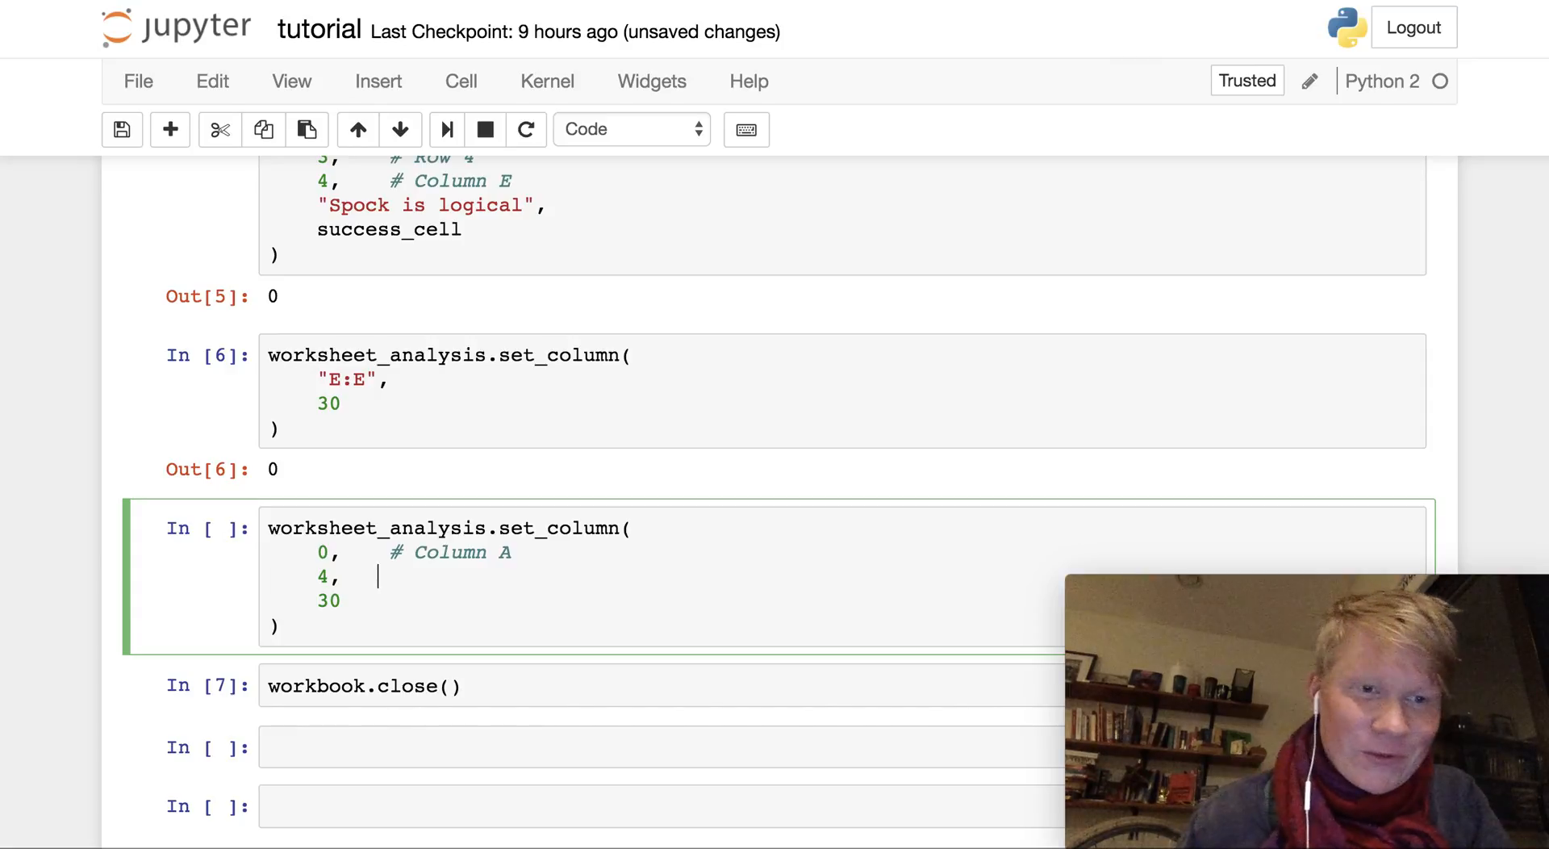
{"action": "type", "text": "# Coluymn"}
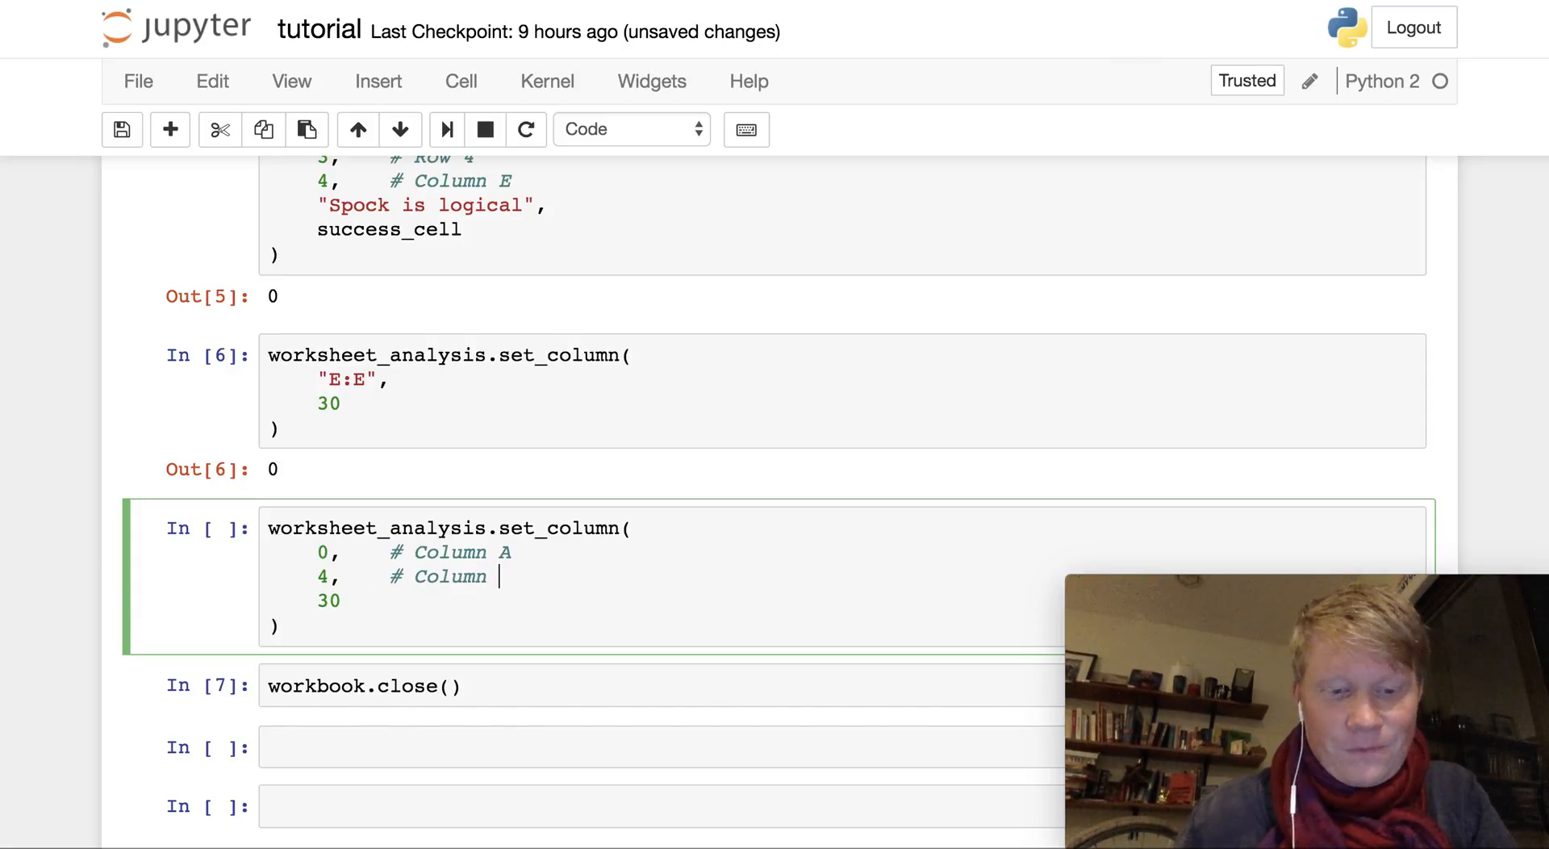
{"action": "type", "text": "E"}
{"action": "left_click", "coordinate": [660, 600]}
{"action": "type", "text": "20"}
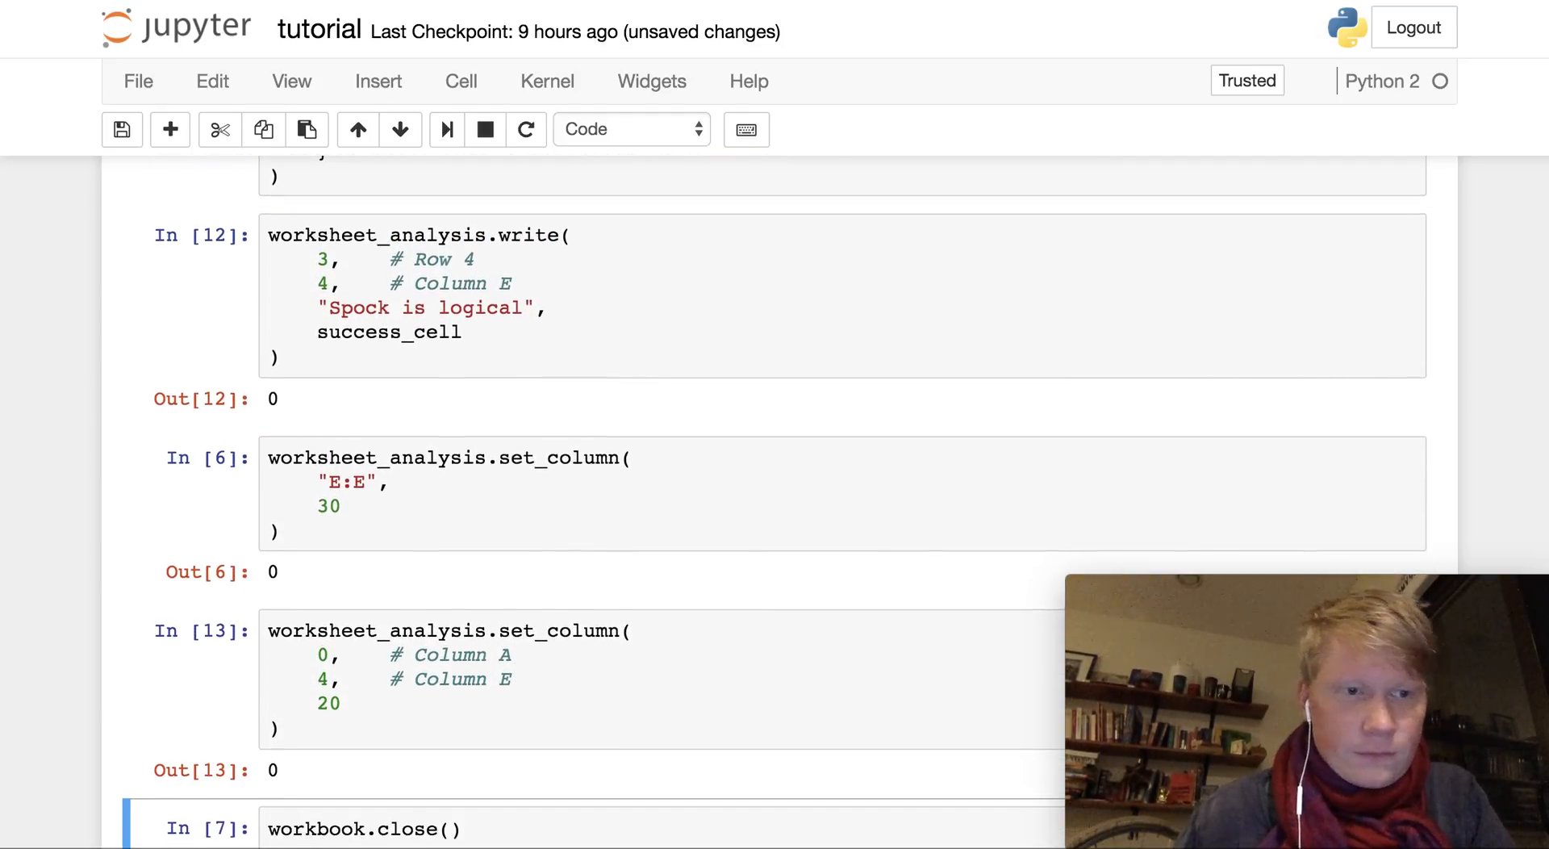
Step: Run the cells to rebuild the workbook and reopen it in OpenOffice Calc
{"action": "key", "text": "shift+enter"}
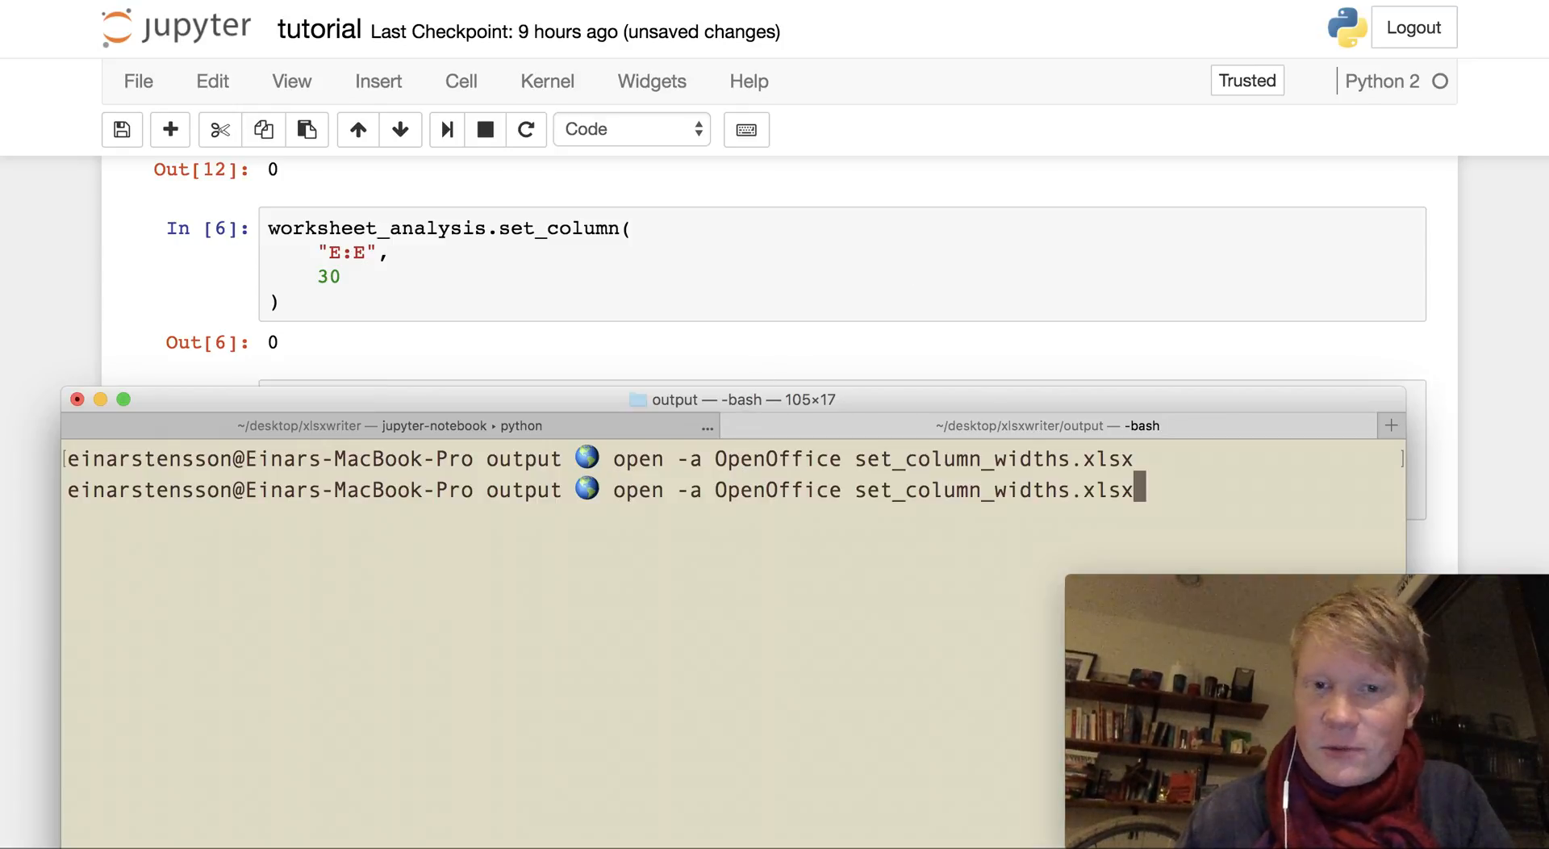
{"action": "key", "text": "Return"}
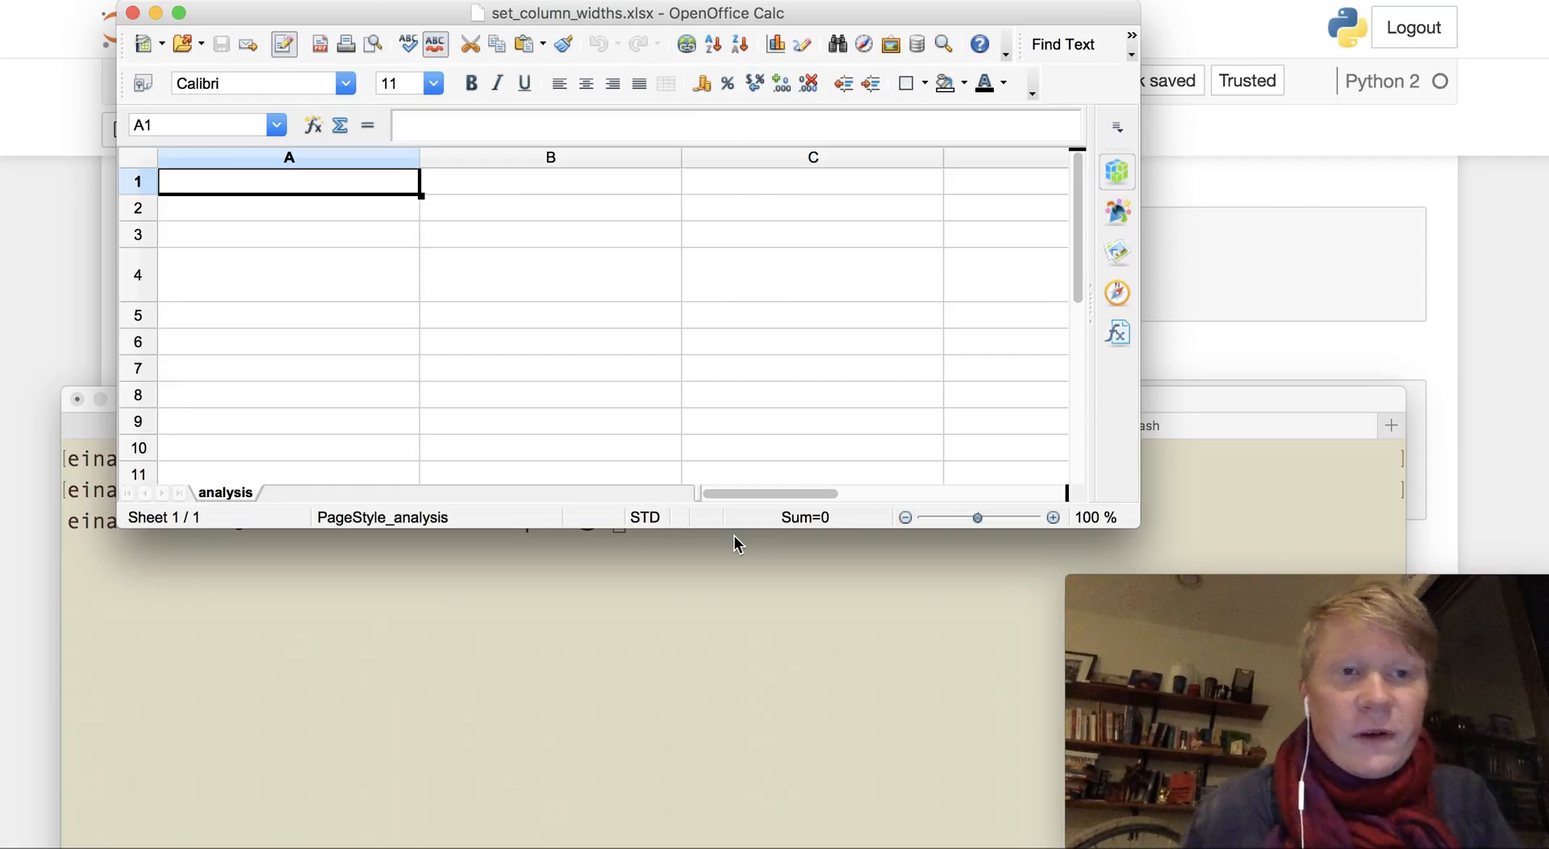